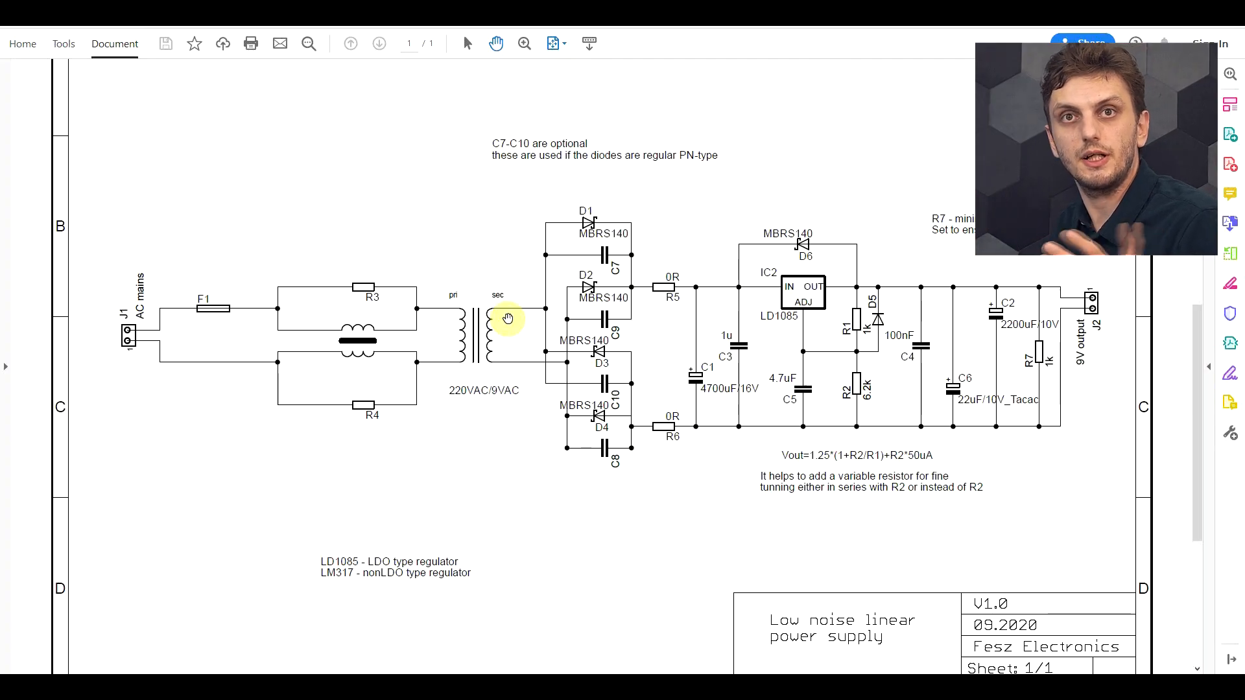
mouse_move(94, 320)
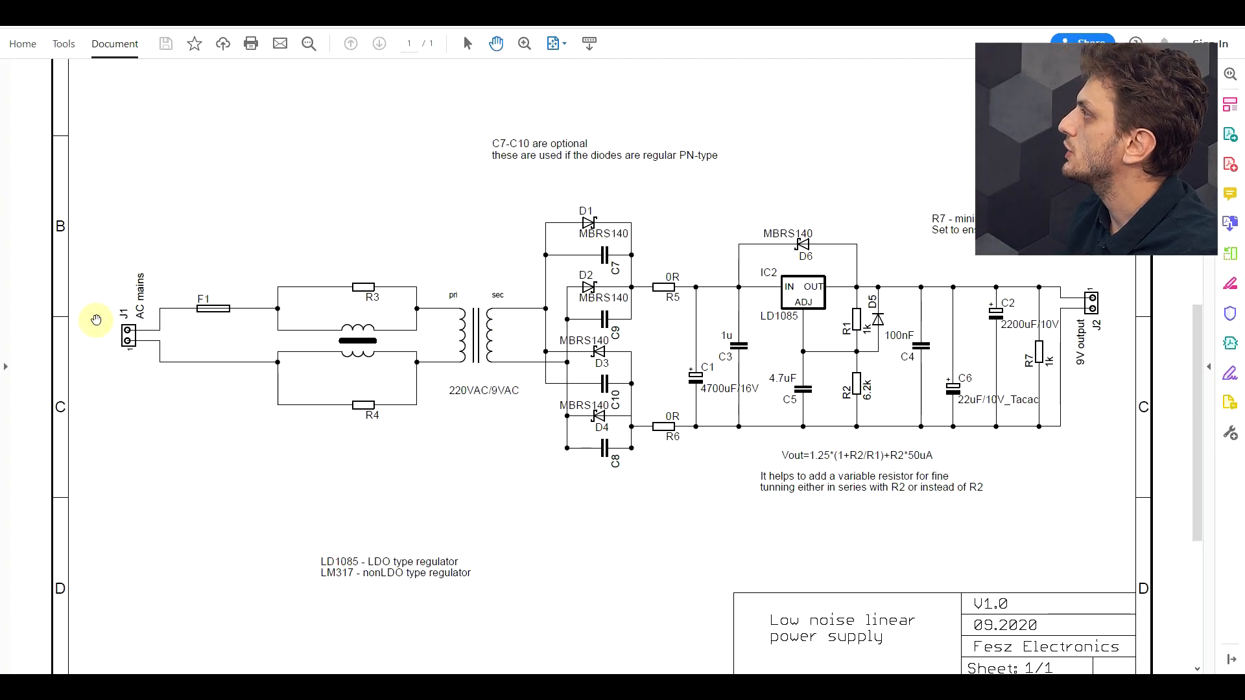
mouse_move(224, 323)
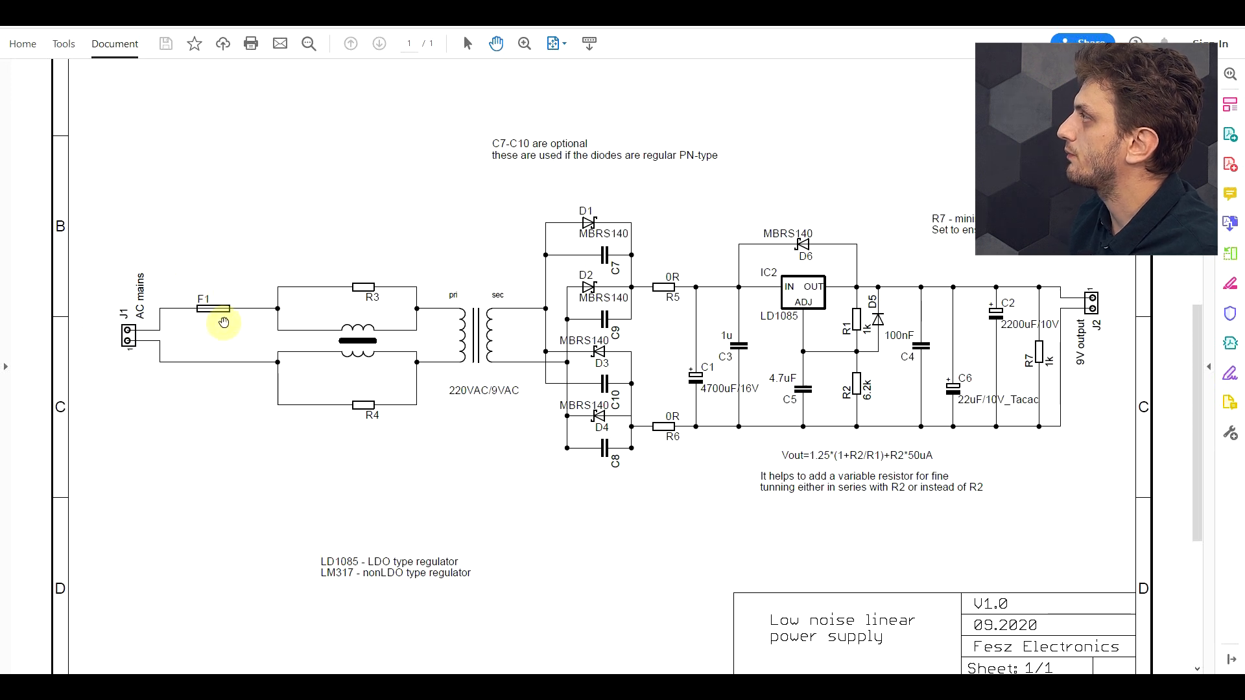
mouse_move(223, 298)
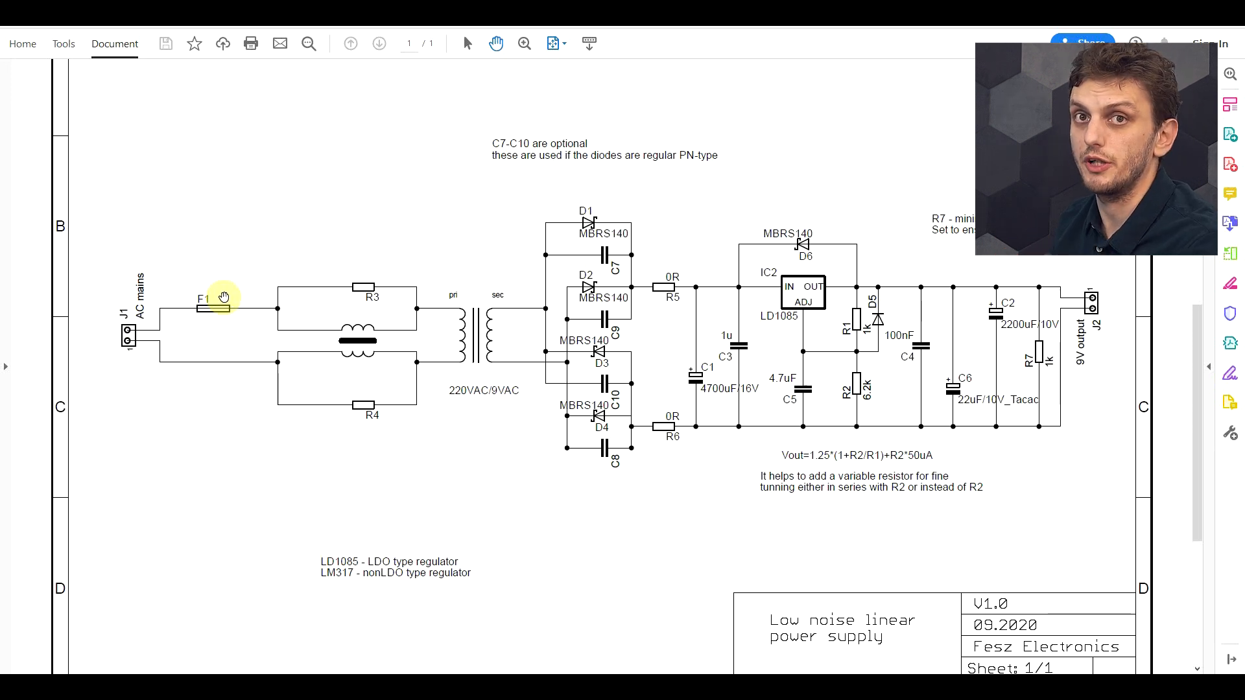
mouse_move(459, 407)
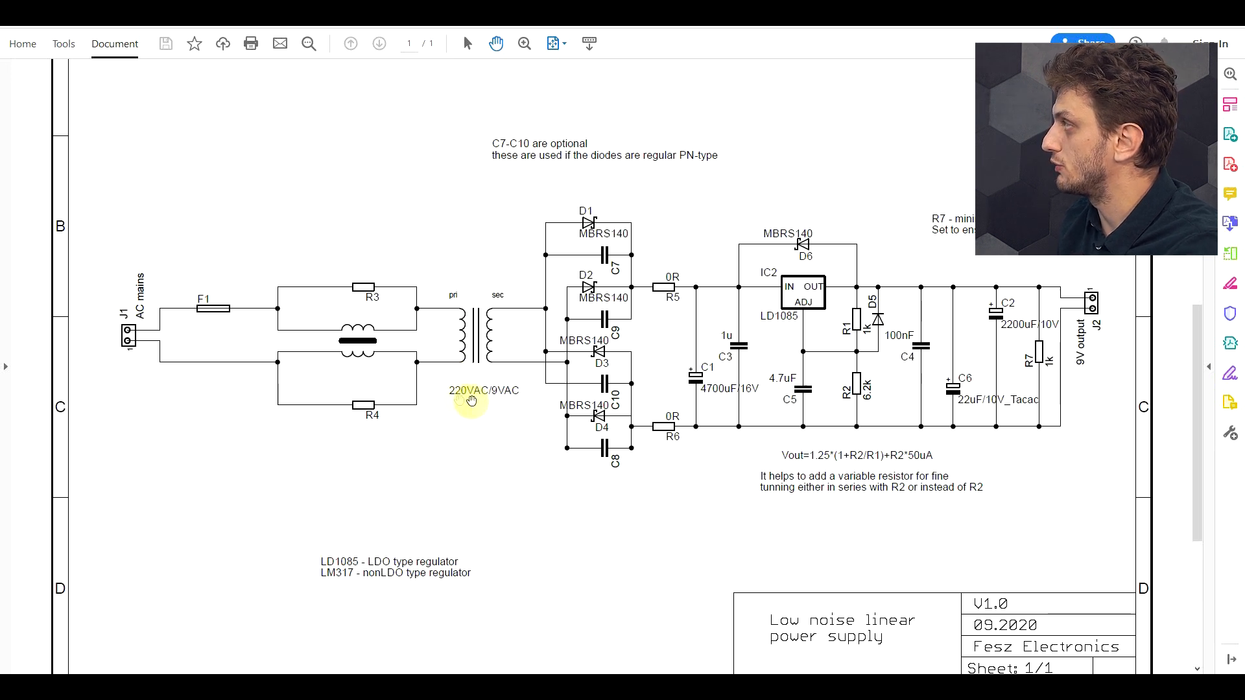
mouse_move(475, 400)
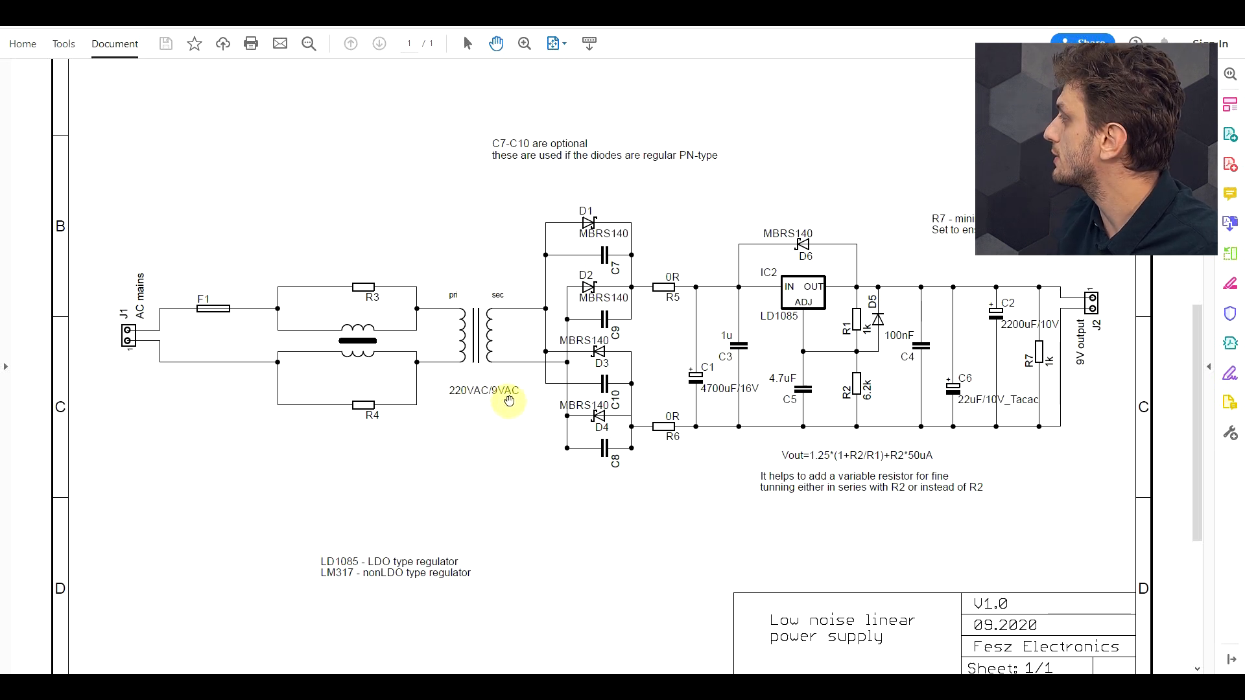
mouse_move(681, 351)
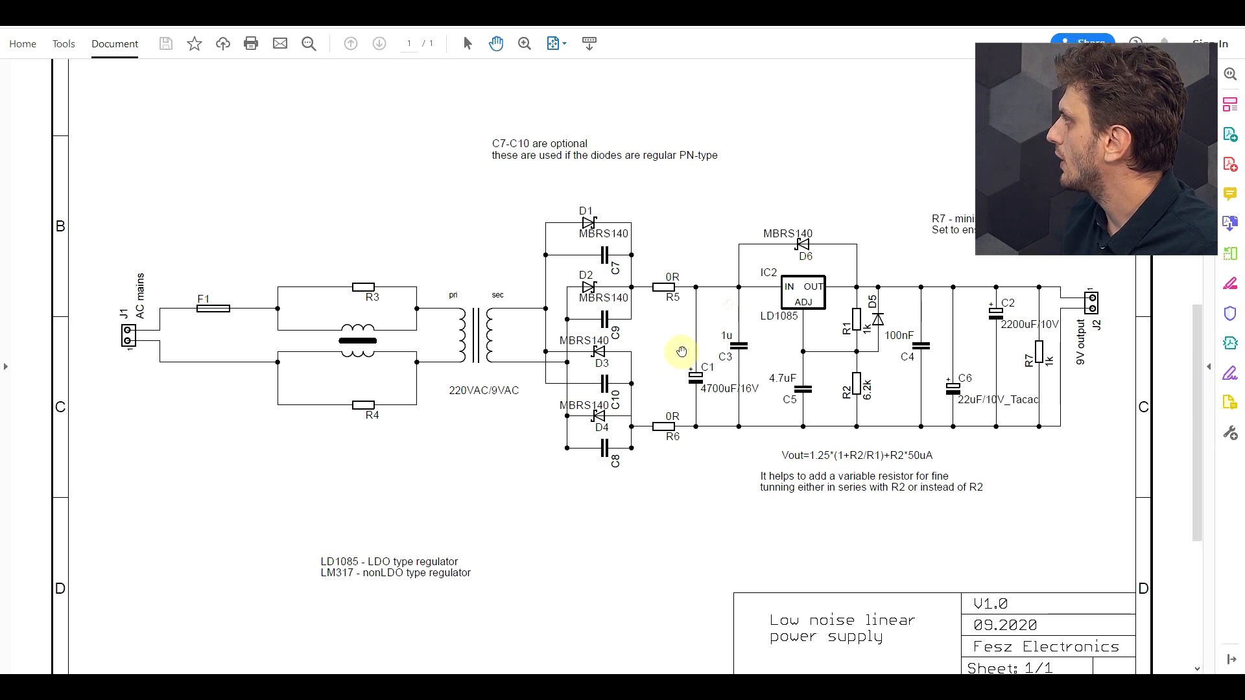
mouse_move(891, 338)
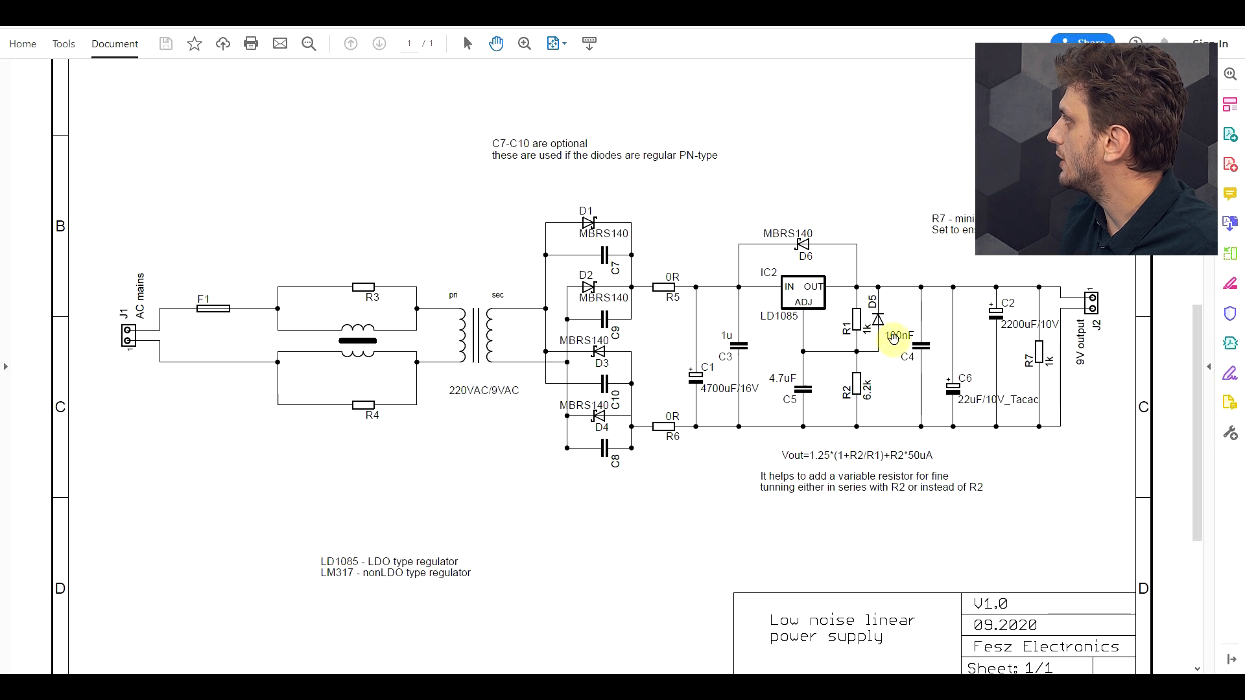
mouse_move(1082, 377)
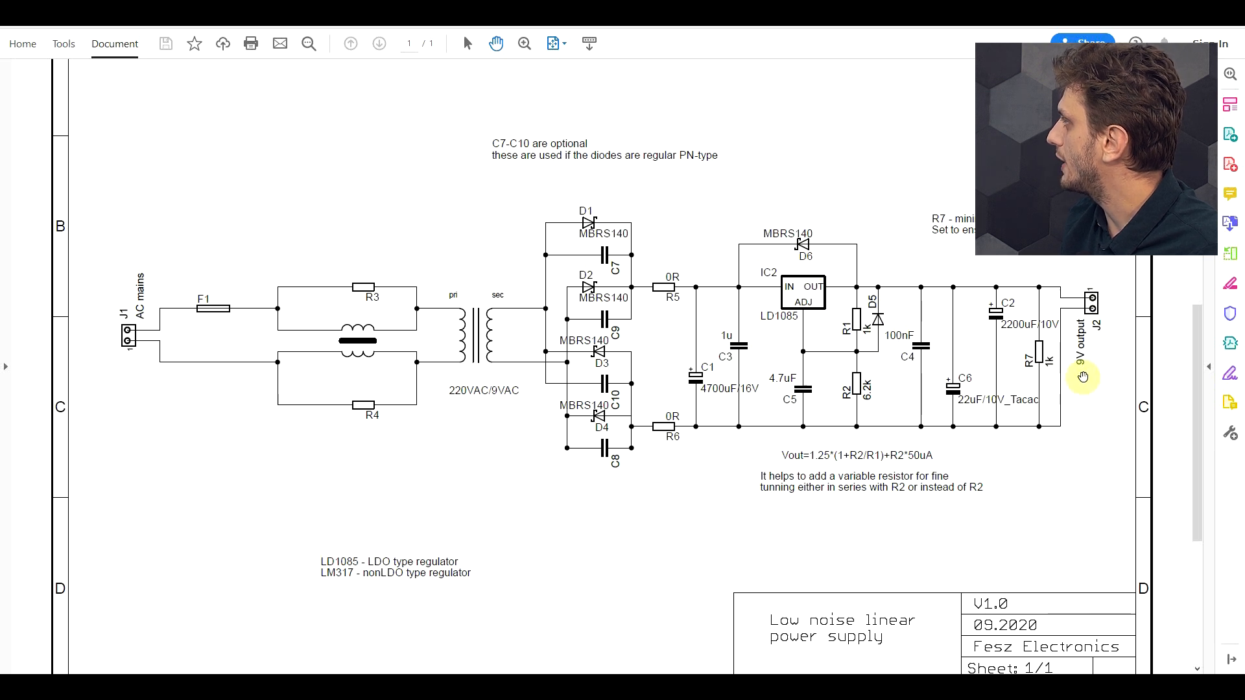
mouse_move(613, 542)
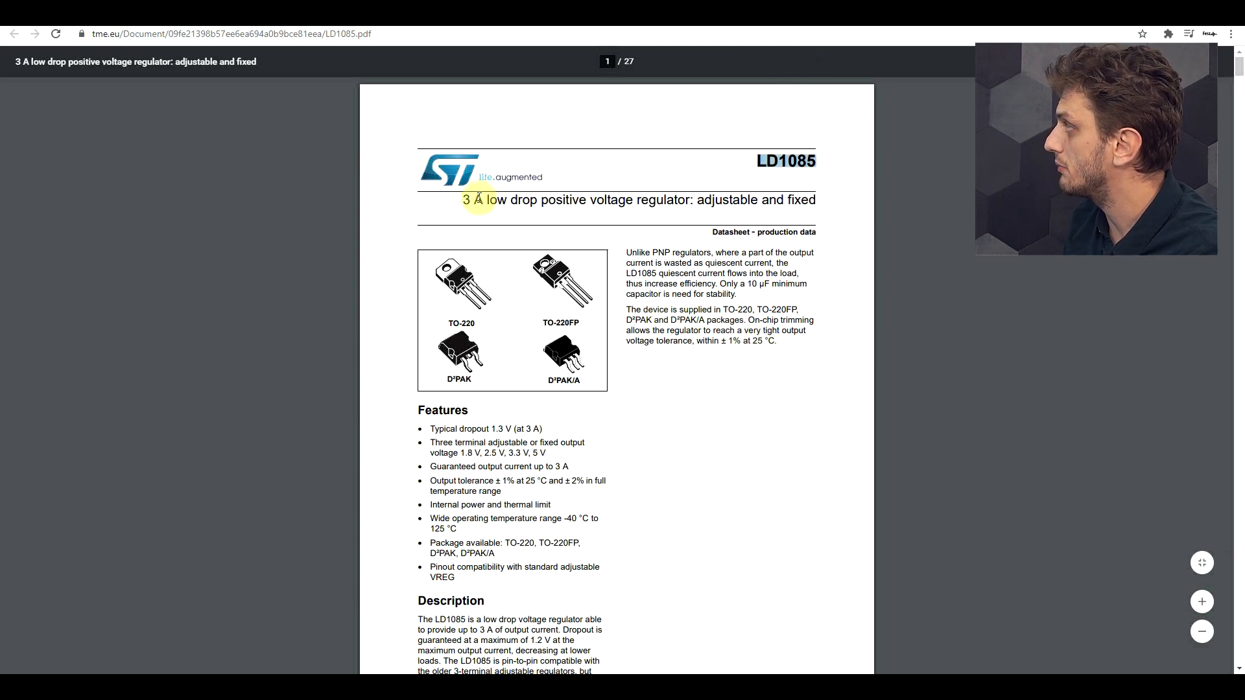
mouse_move(702, 370)
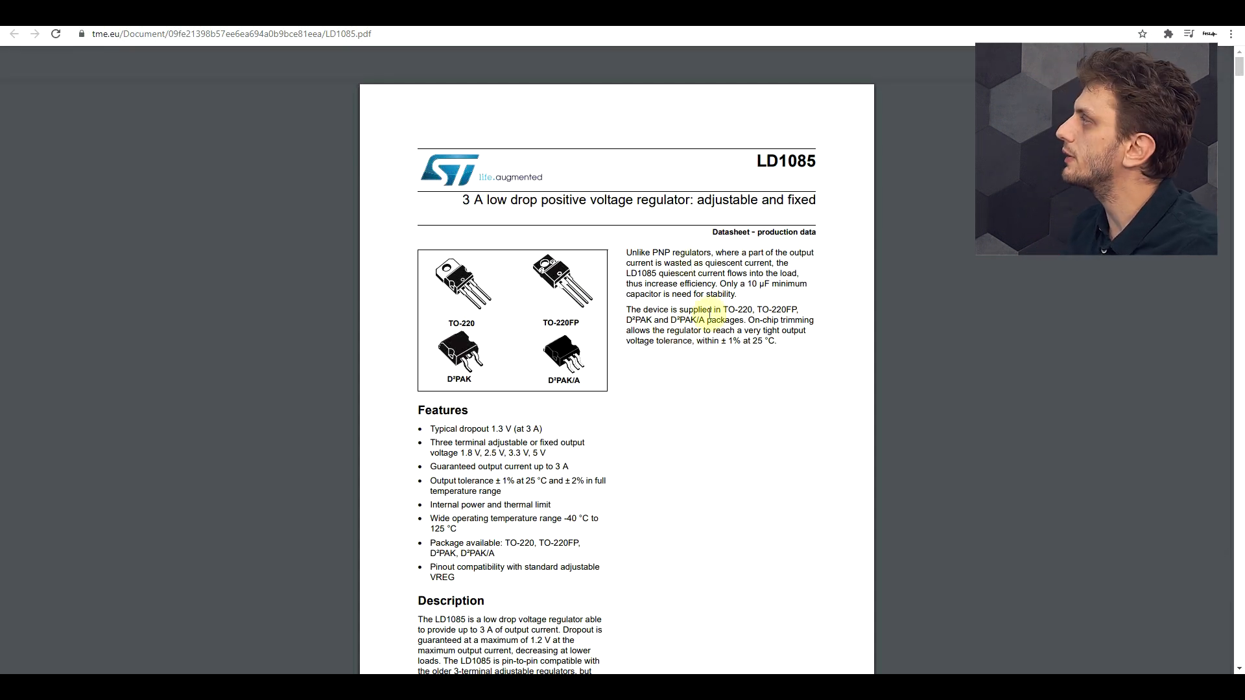
Highlight 'low drop' in the LD1085 title and scroll to Figure 1 Schematic diagram
double_click(512, 199)
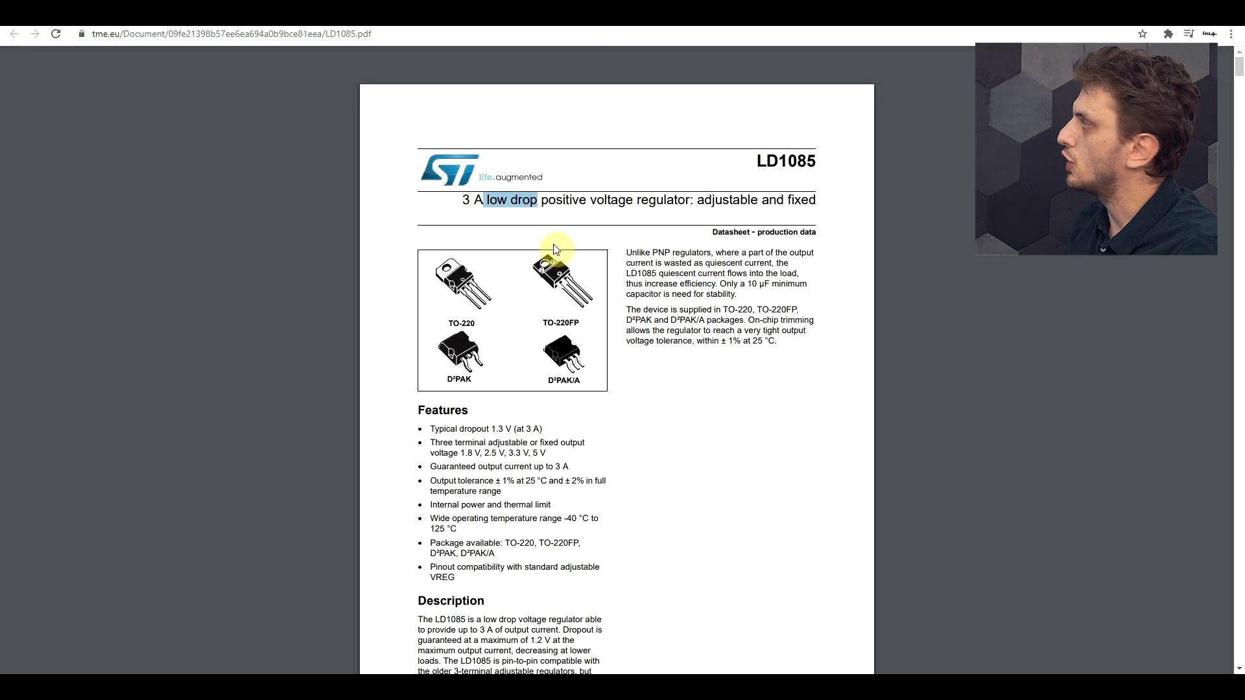
scroll("down", 3)
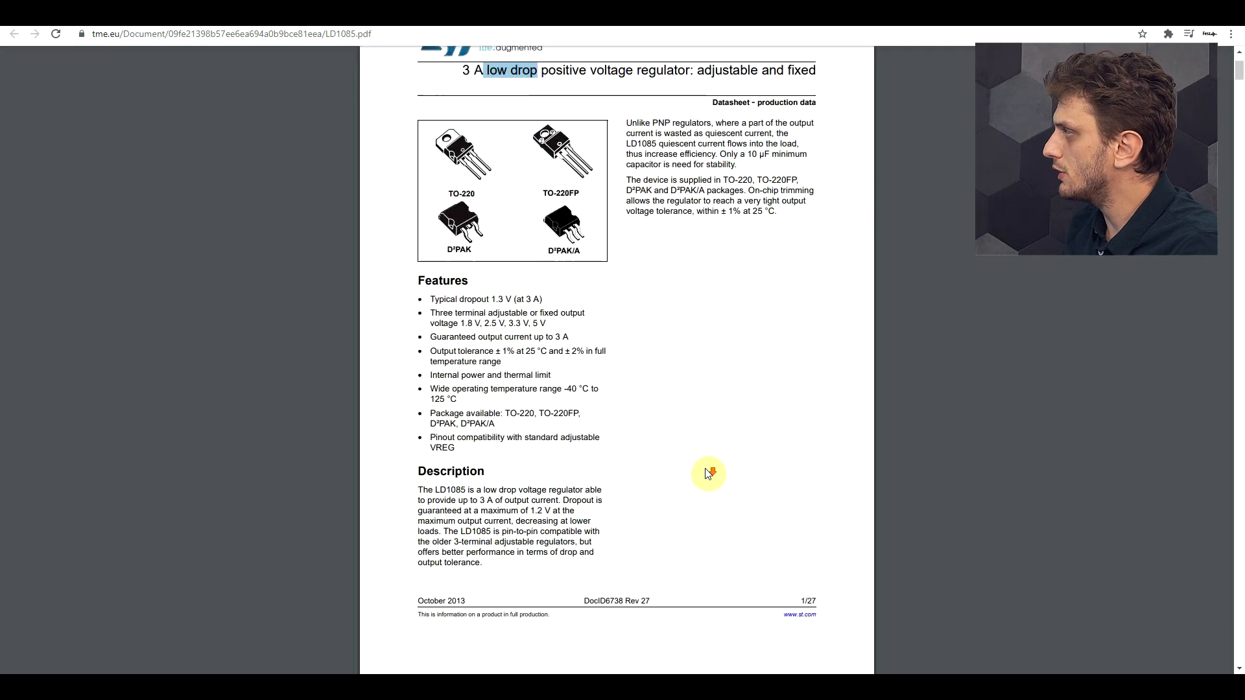
scroll("down", 3)
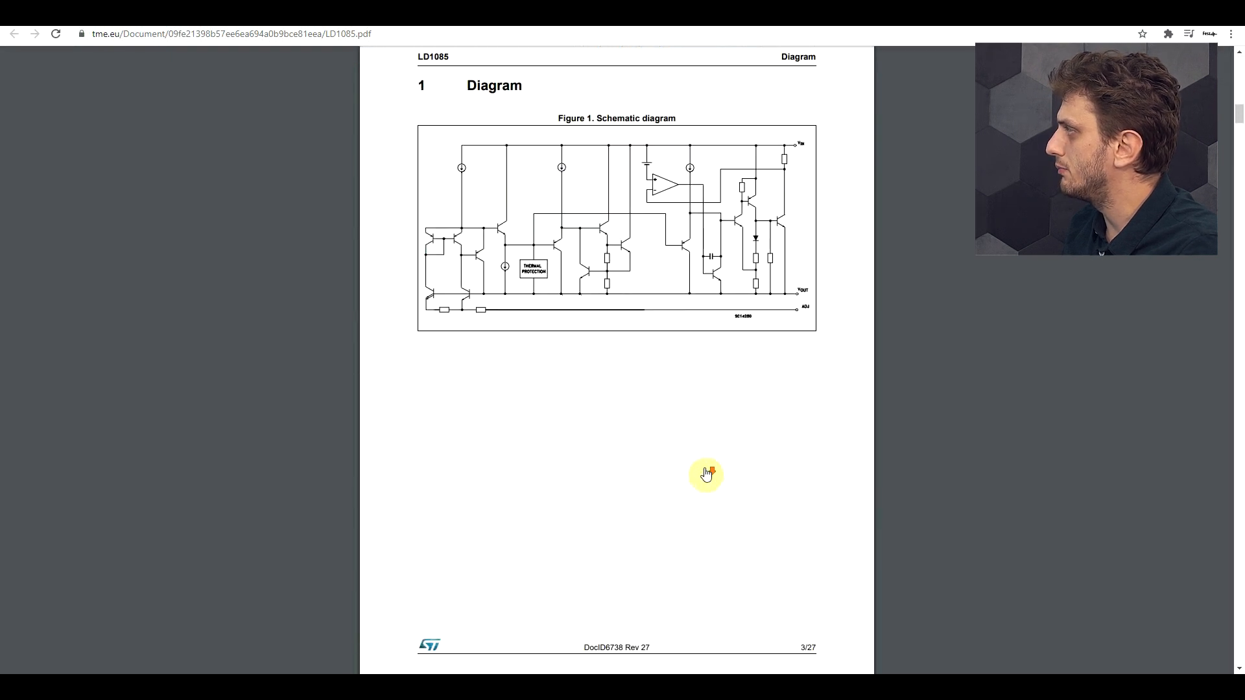
scroll("down", 3)
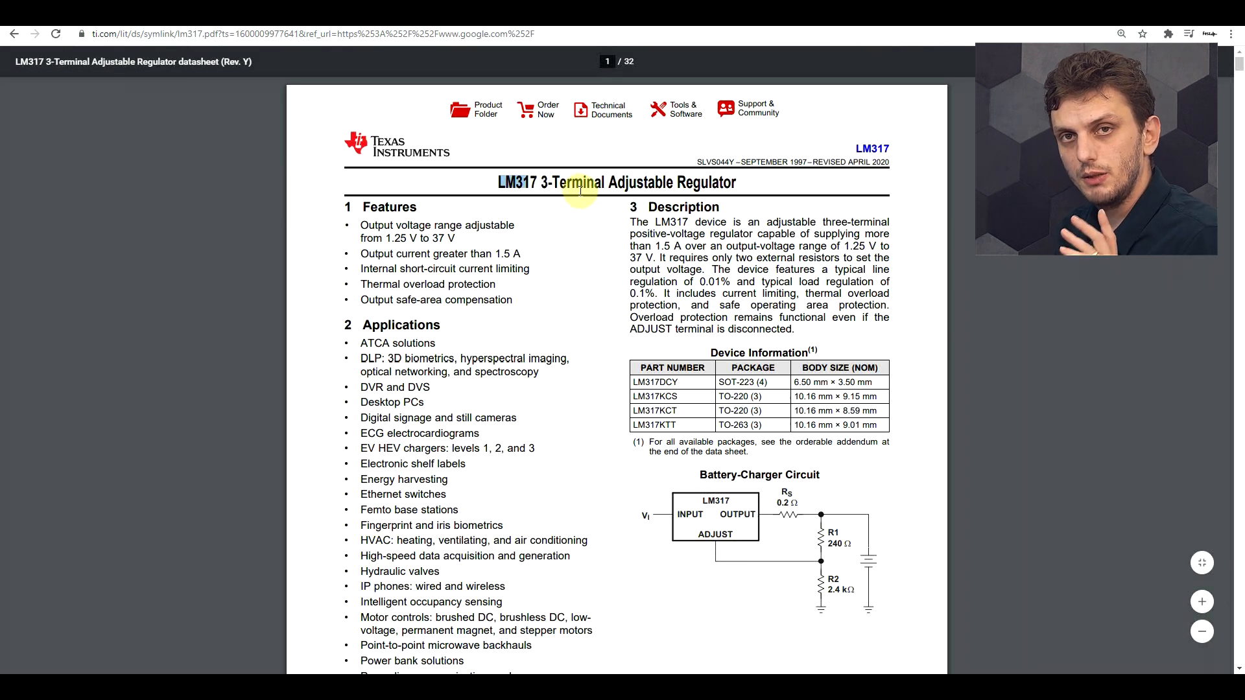
Scroll the TI LM317 datasheet to view its first page
scroll("down", 3)
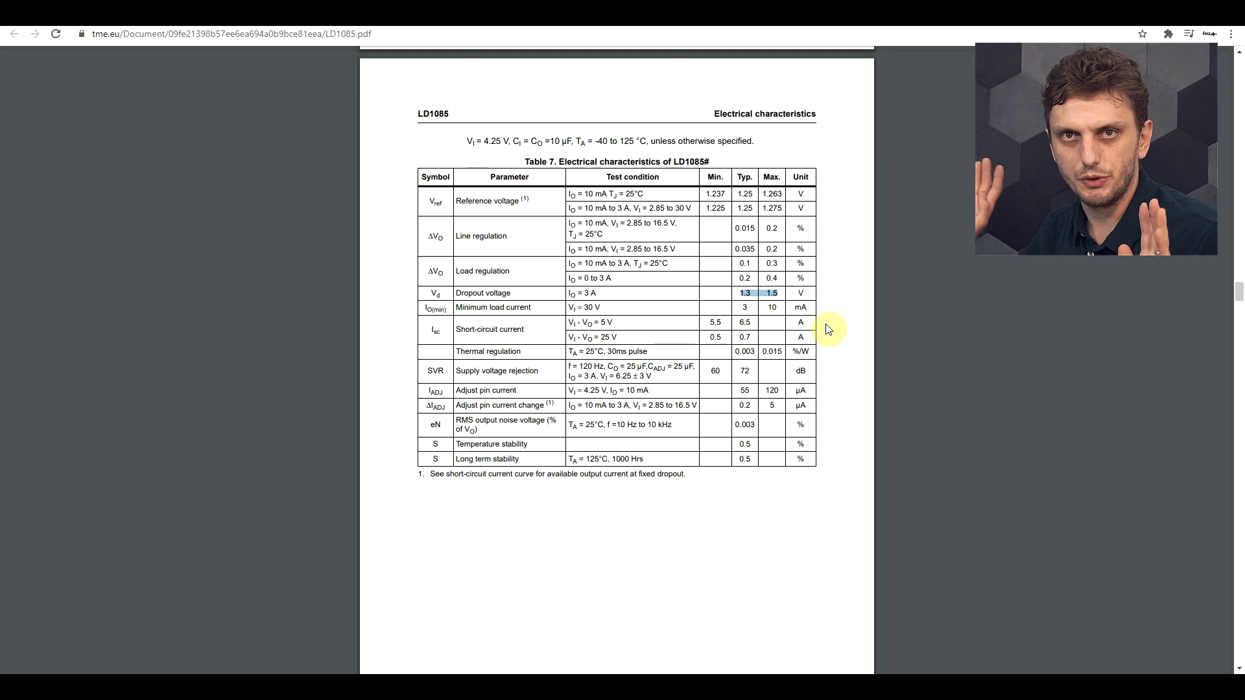
Scroll the LD1085 datasheet to the Typical characteristics page with Figure 20 Stability
scroll("down", 3)
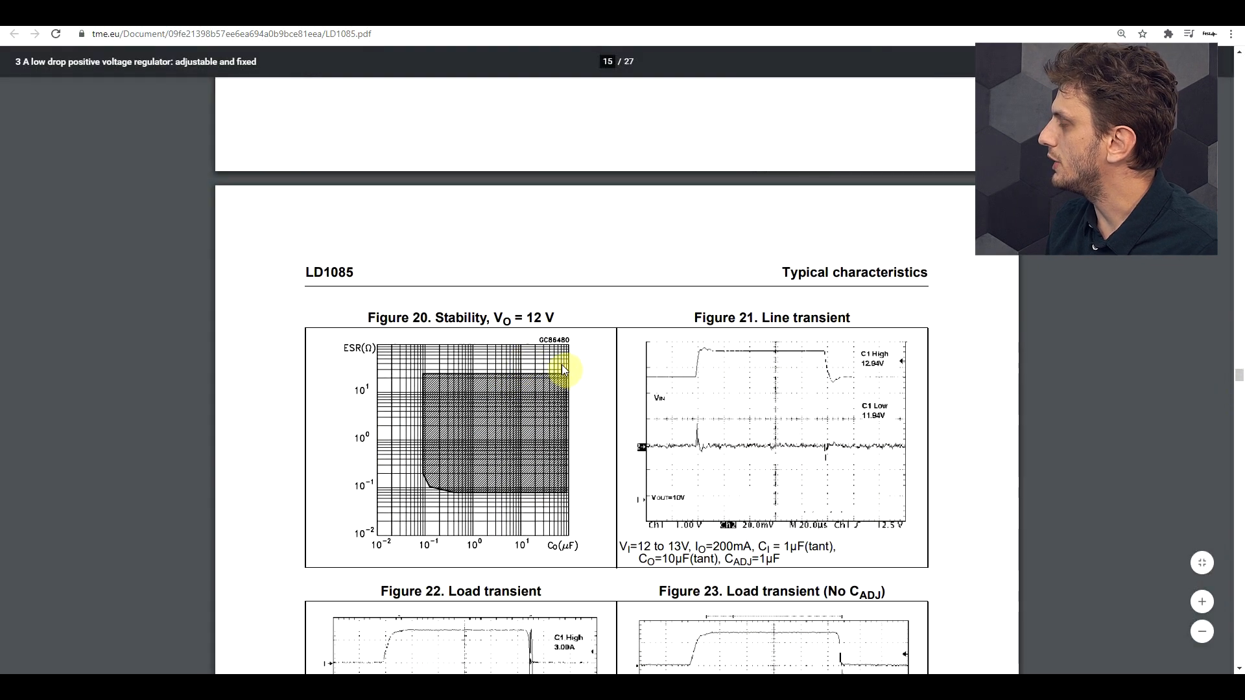
mouse_move(596, 408)
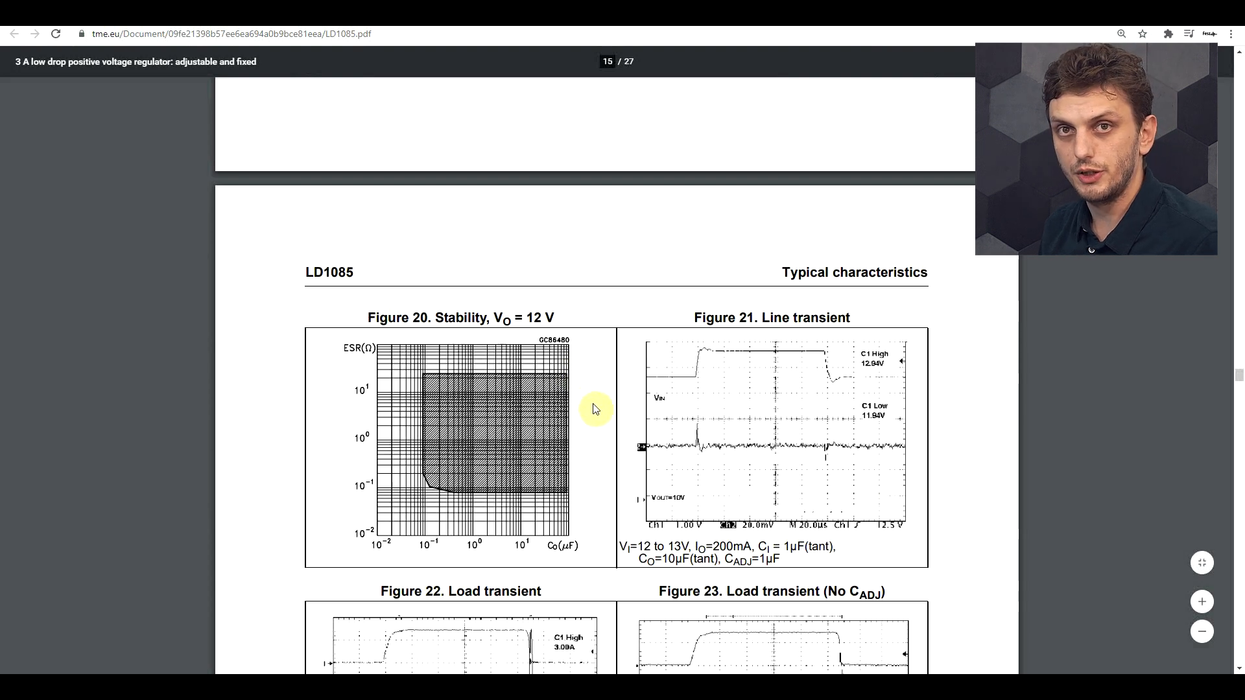
mouse_move(264, 437)
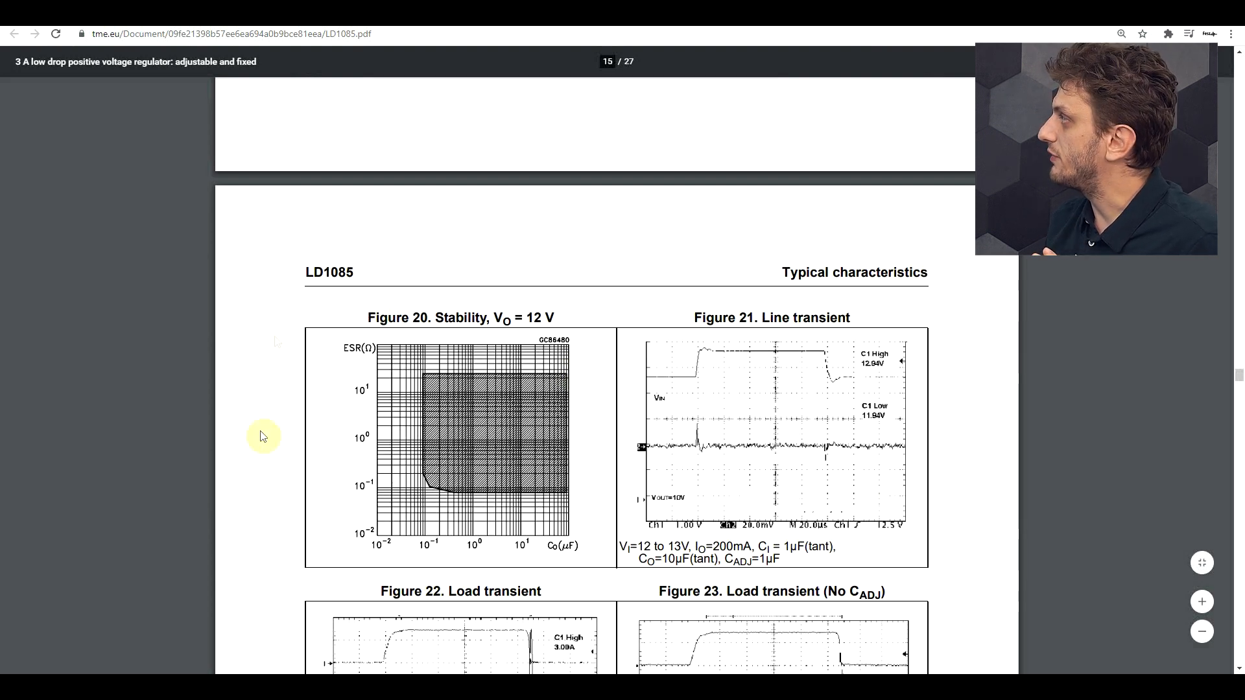
mouse_move(599, 546)
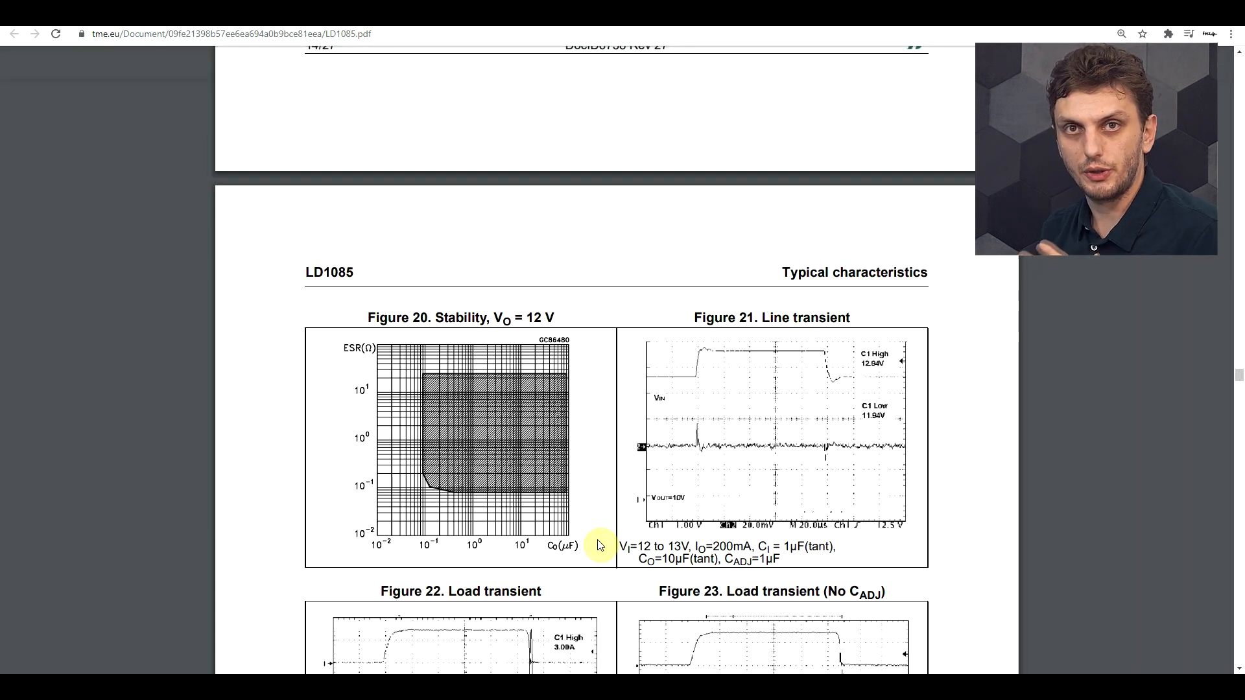
mouse_move(524, 353)
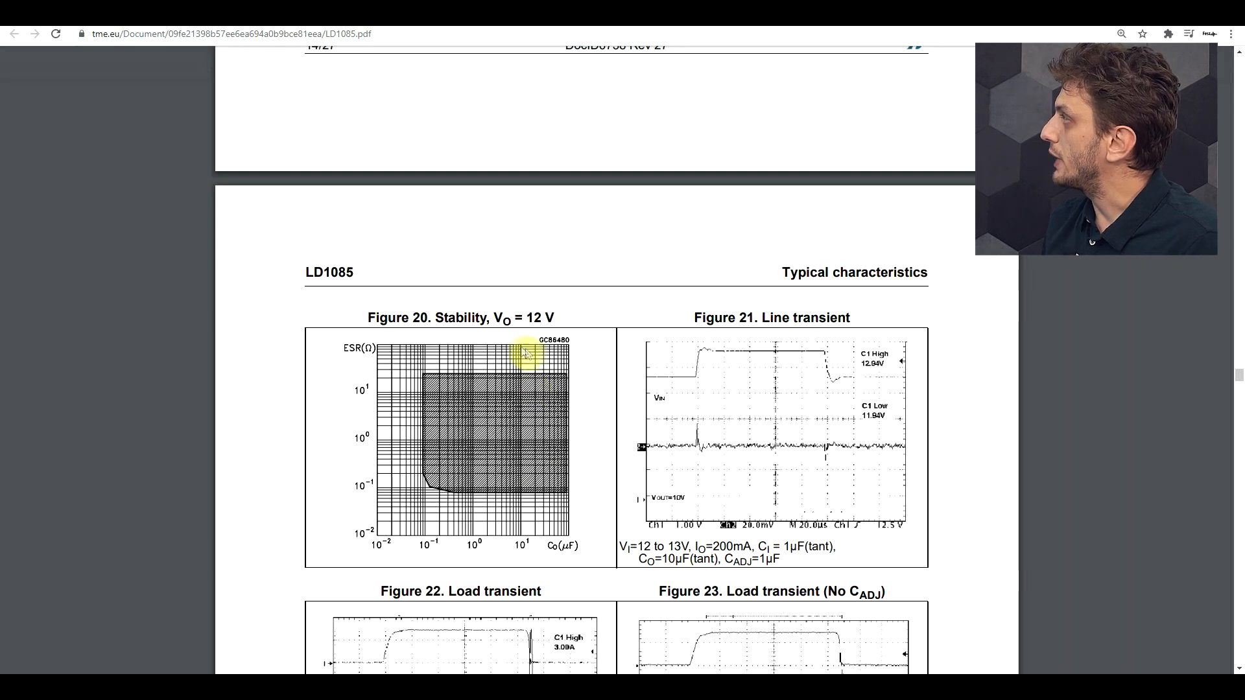
mouse_move(493, 420)
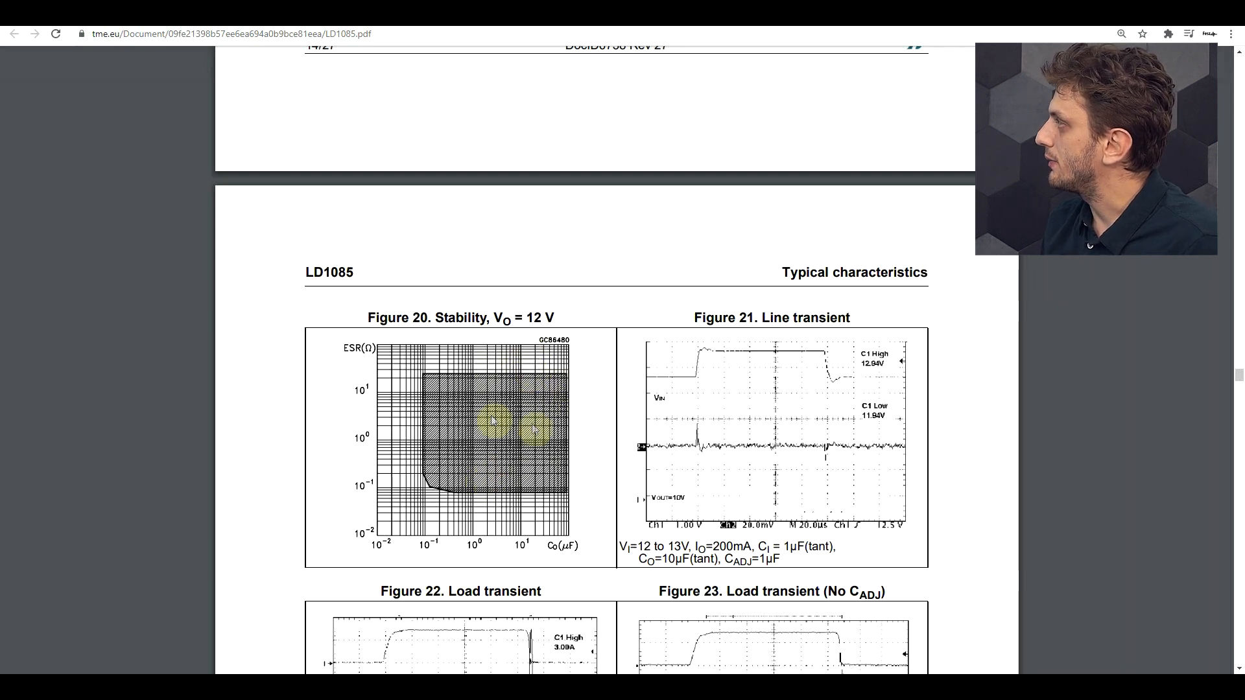
mouse_move(433, 425)
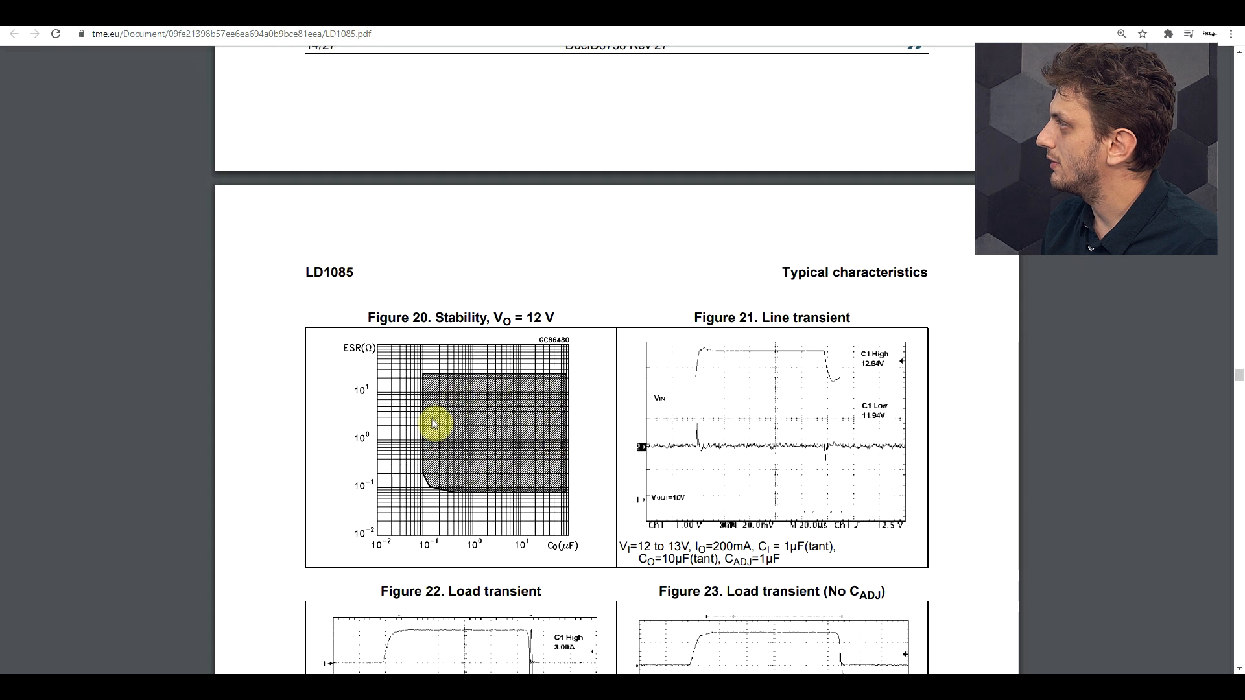
mouse_move(483, 467)
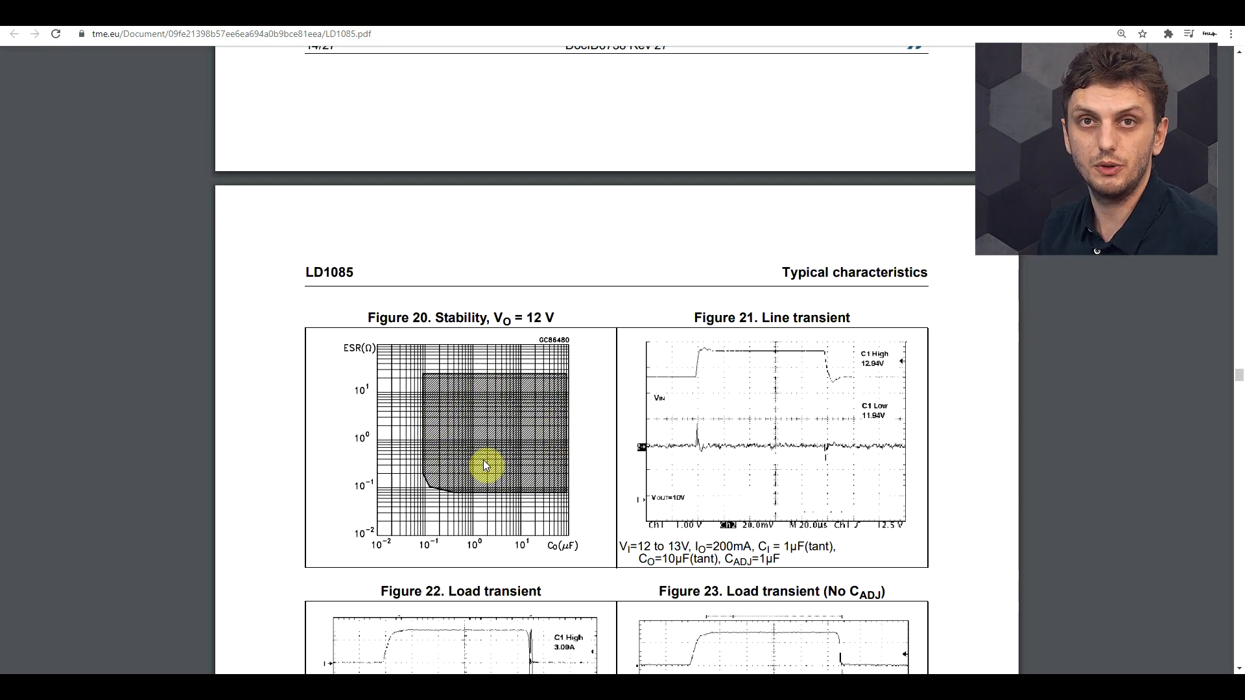
mouse_move(418, 361)
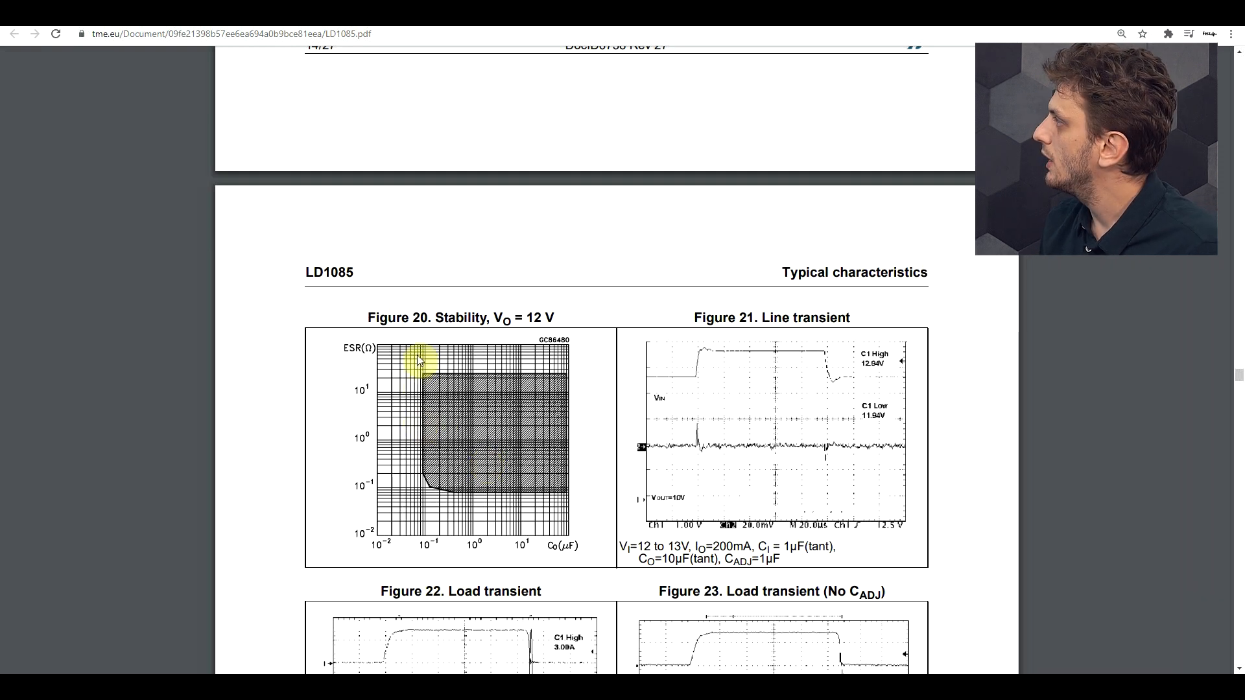
mouse_move(418, 546)
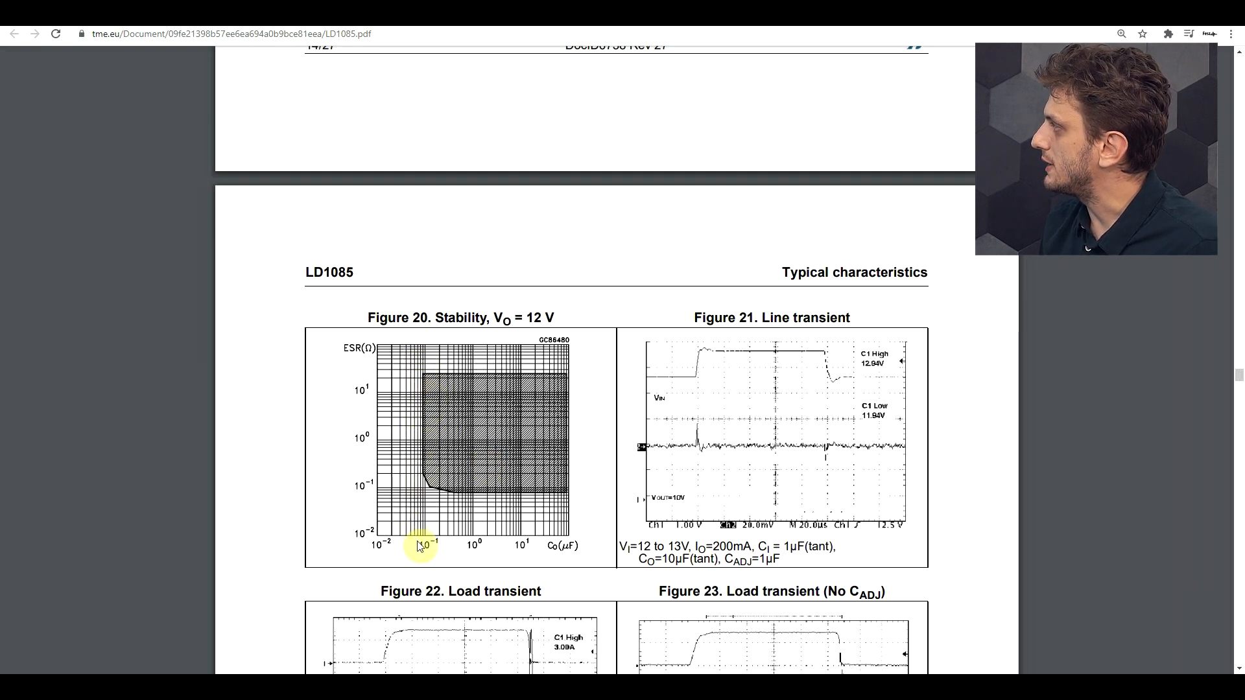
mouse_move(420, 488)
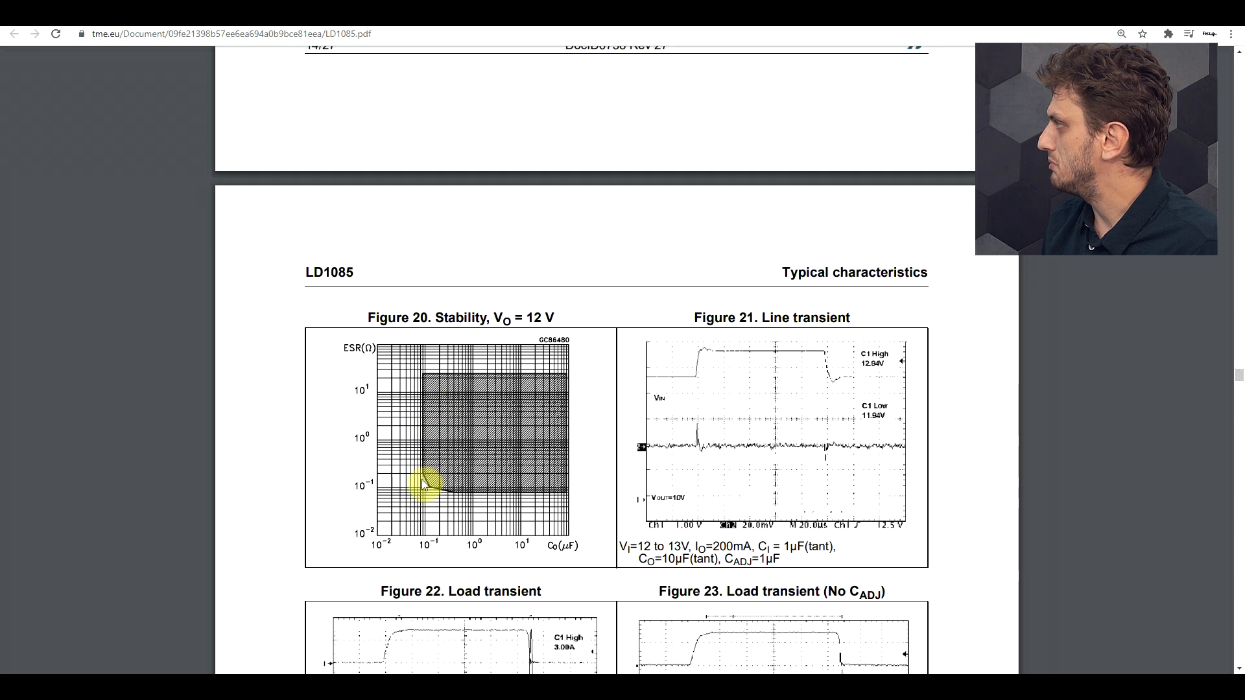
mouse_move(425, 528)
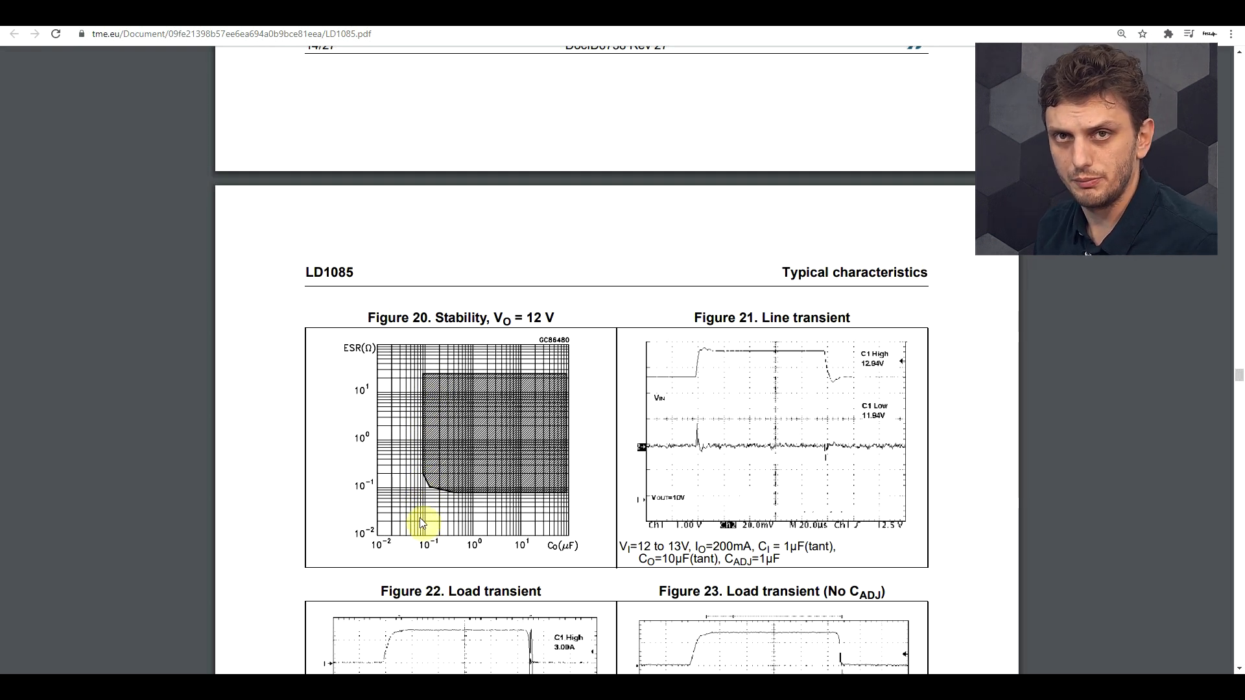
mouse_move(333, 363)
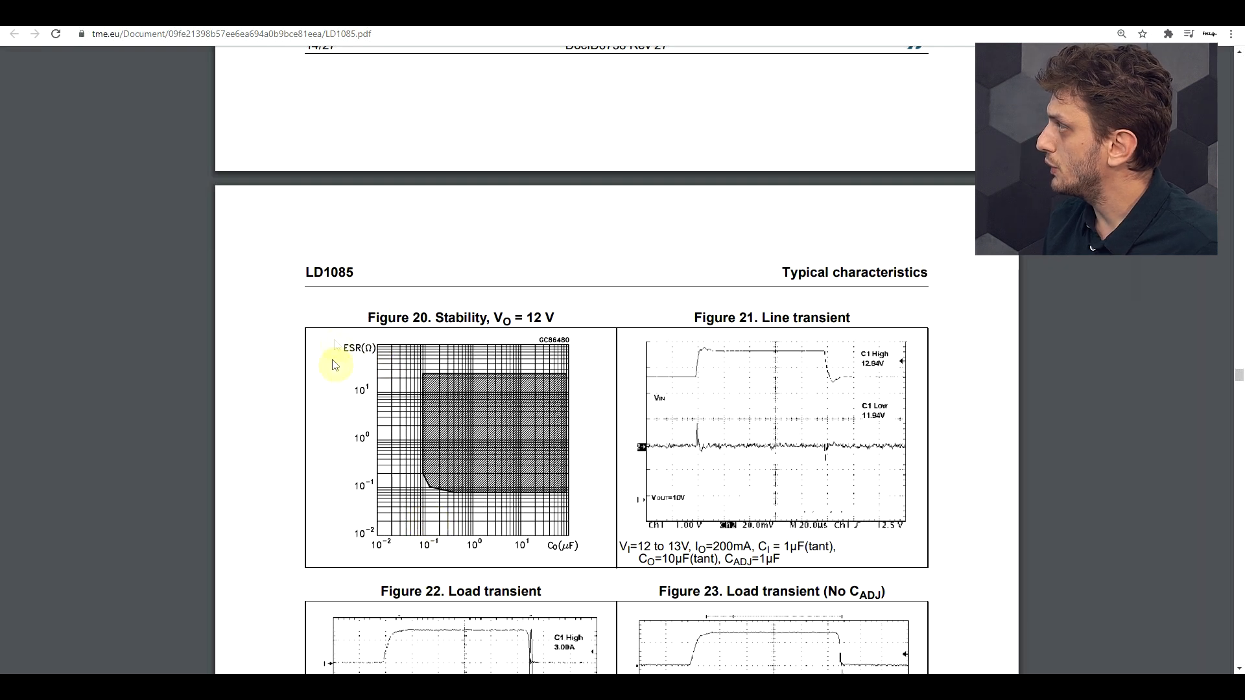
mouse_move(385, 395)
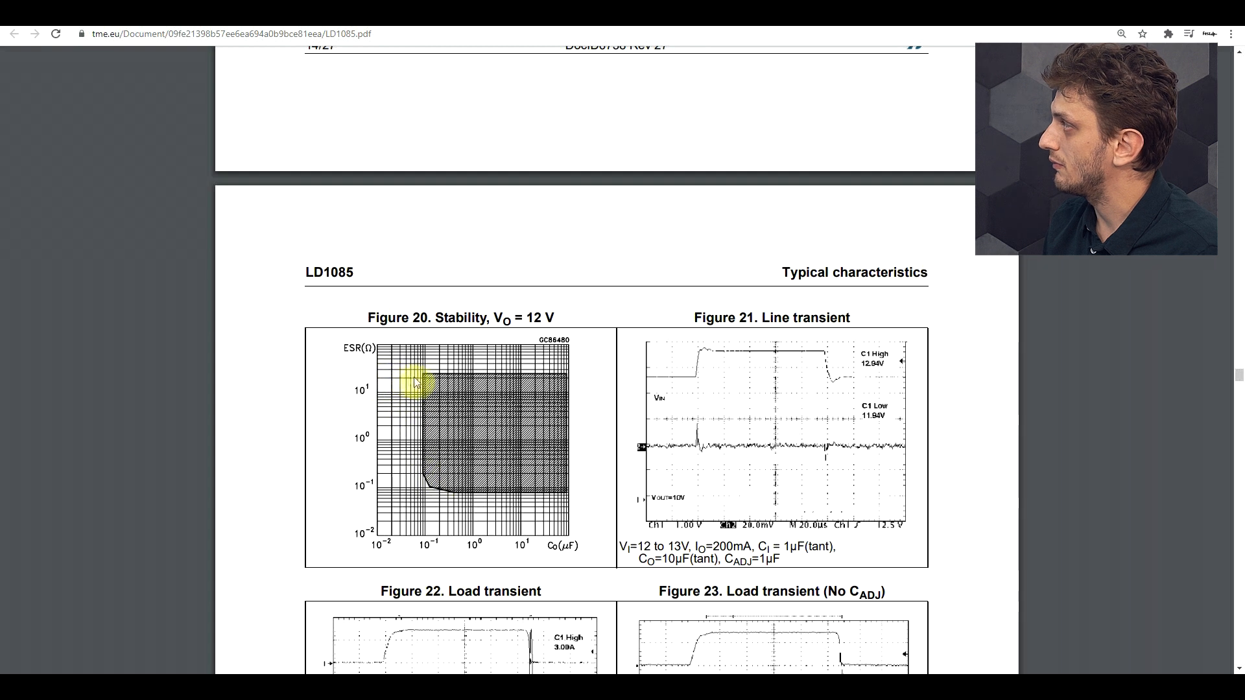
mouse_move(433, 380)
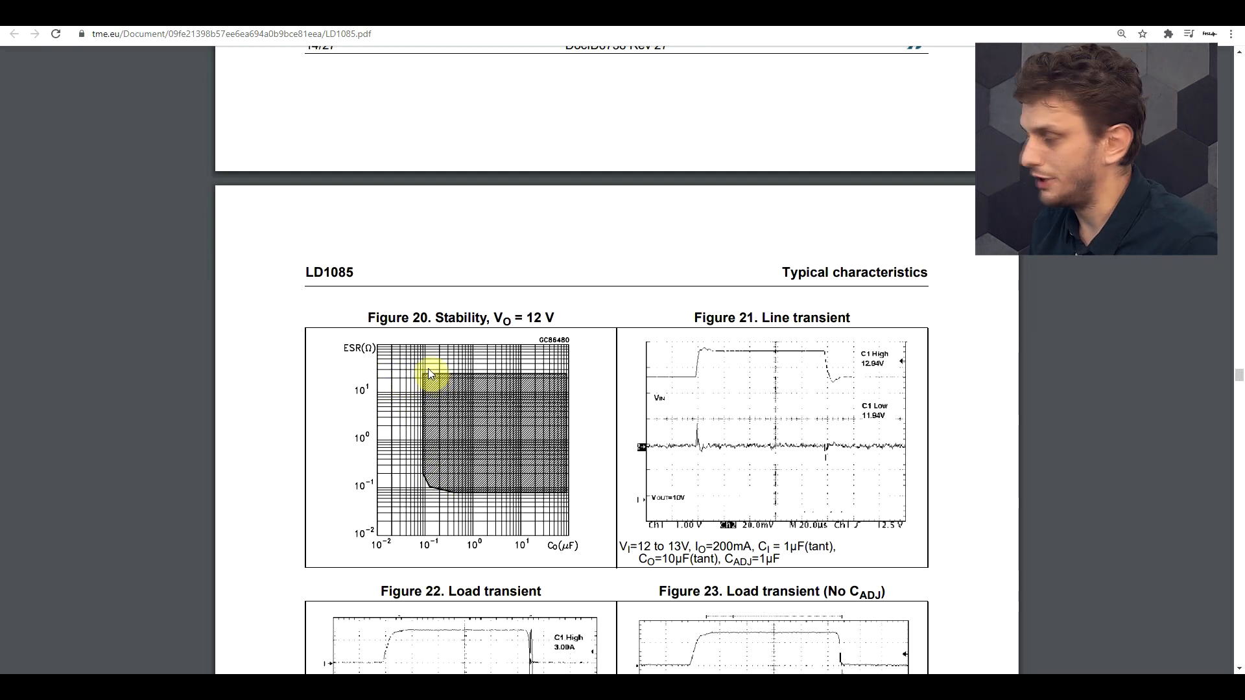
mouse_move(507, 497)
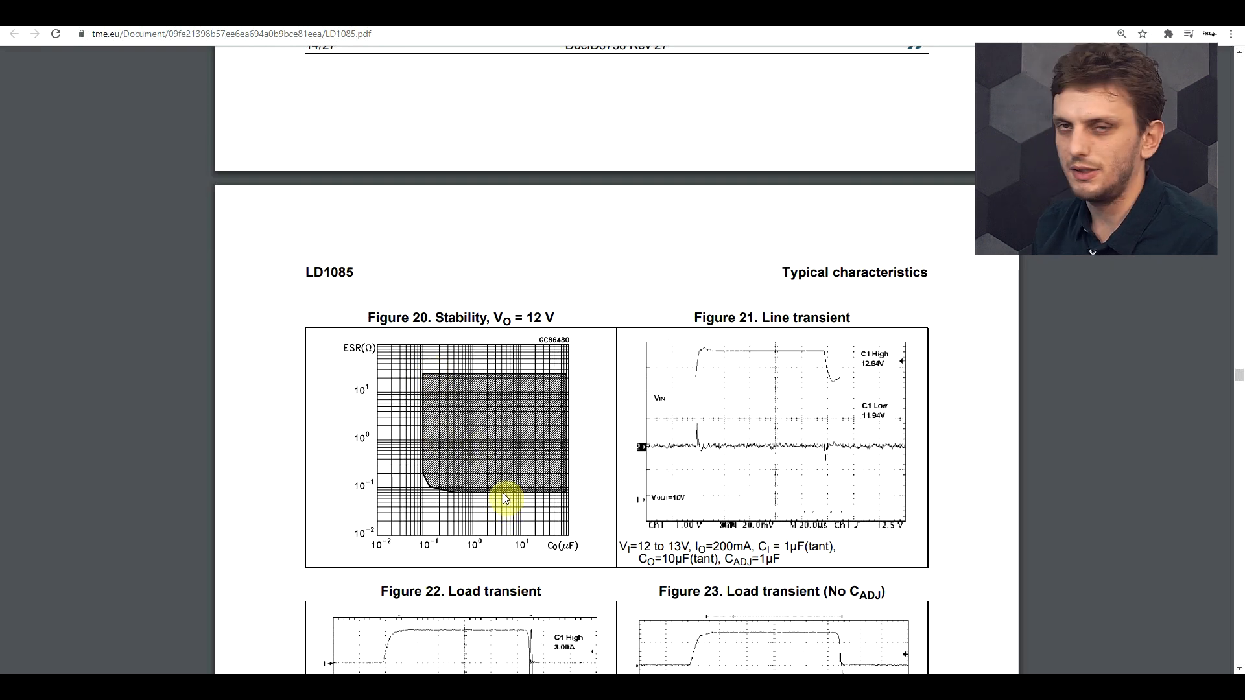
mouse_move(494, 500)
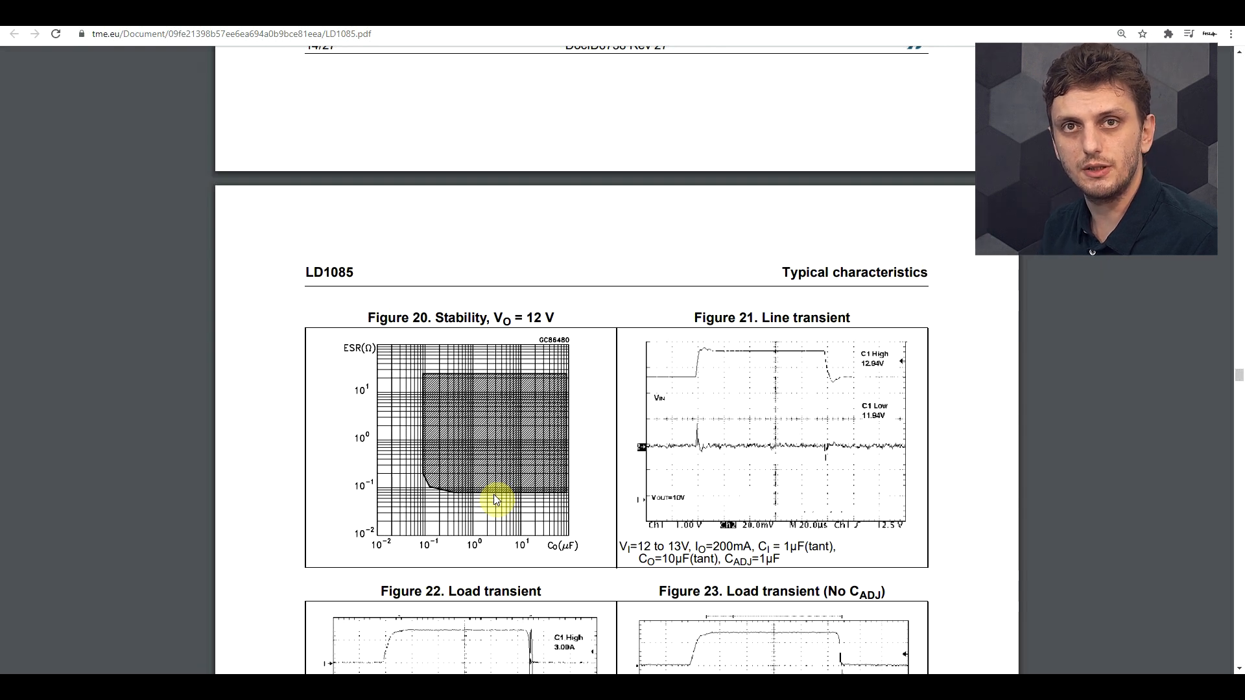
mouse_move(456, 458)
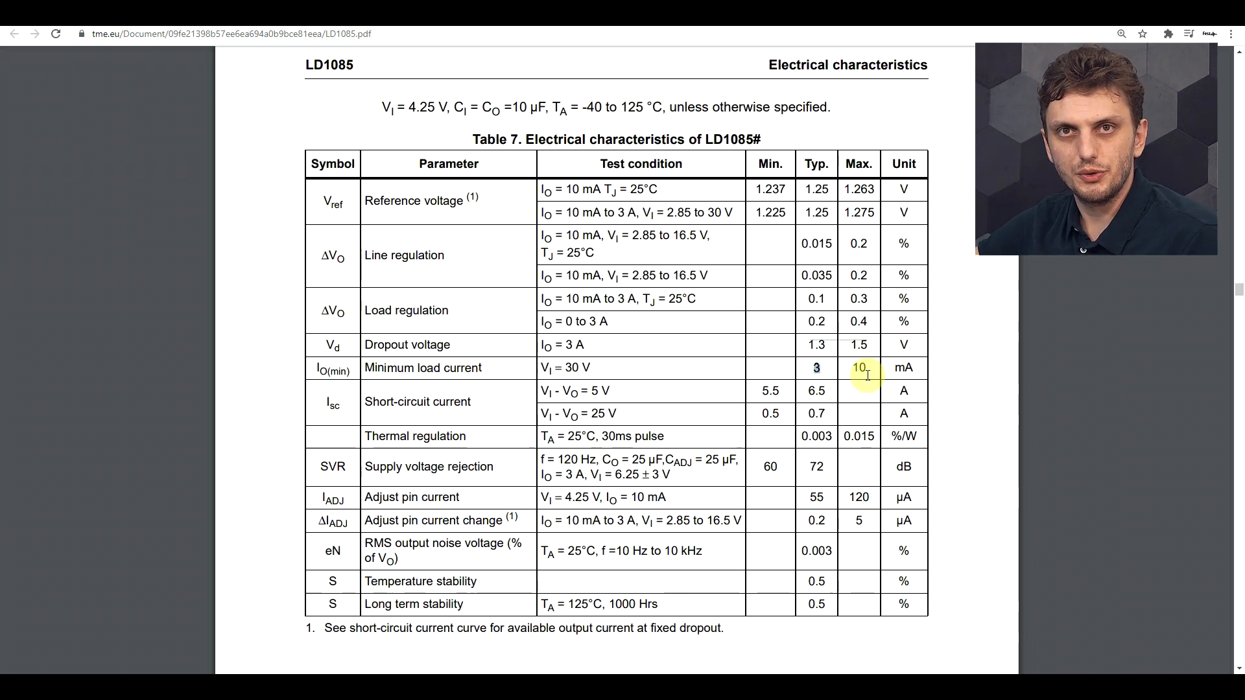
Scroll past Table 7 to page 6 Application schematic, Figure 3
scroll("down", 3)
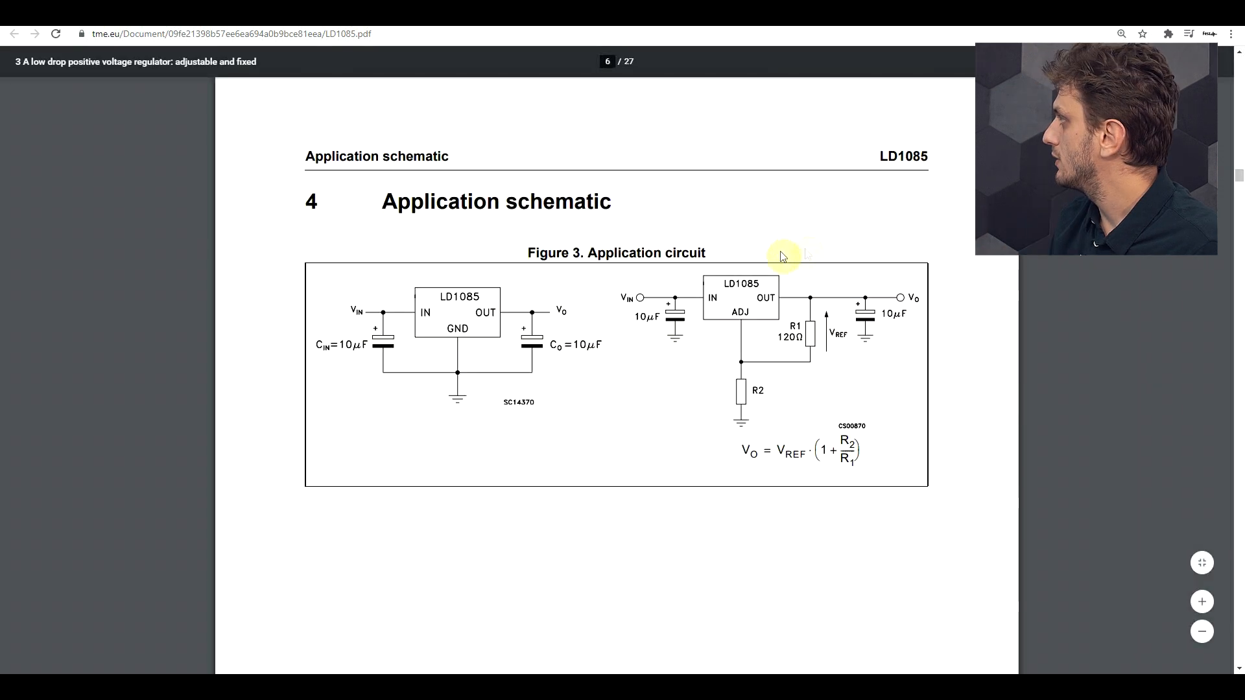
mouse_move(814, 387)
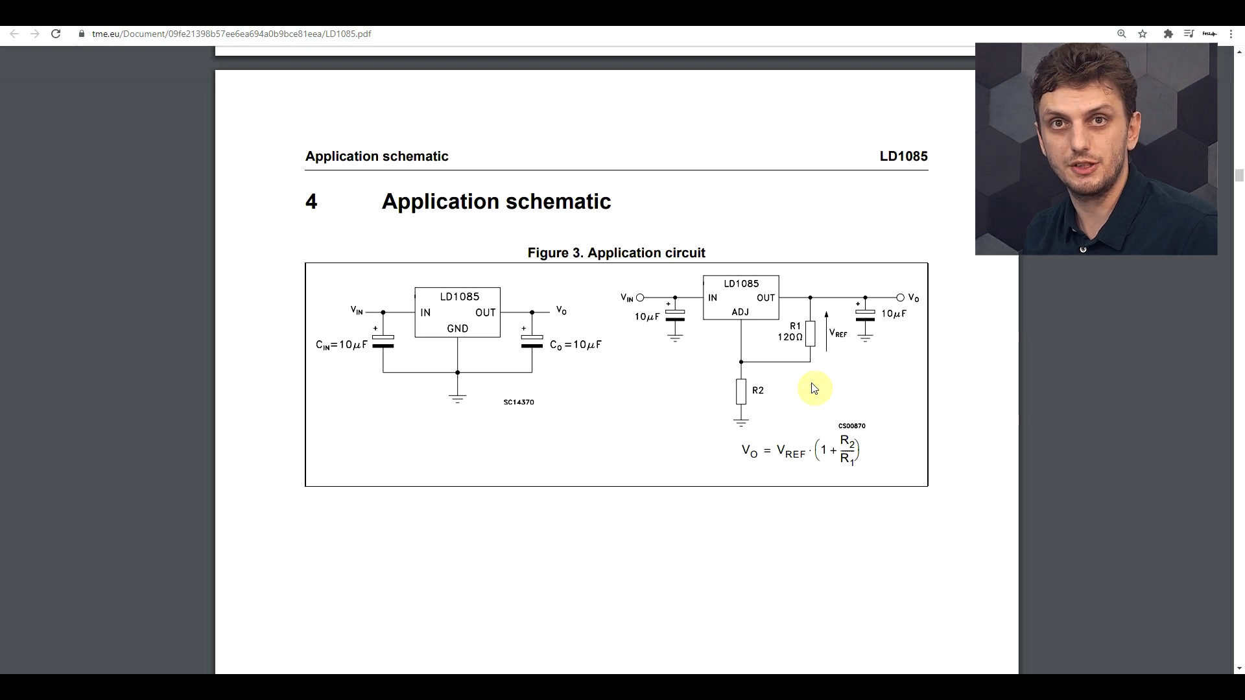
mouse_move(825, 389)
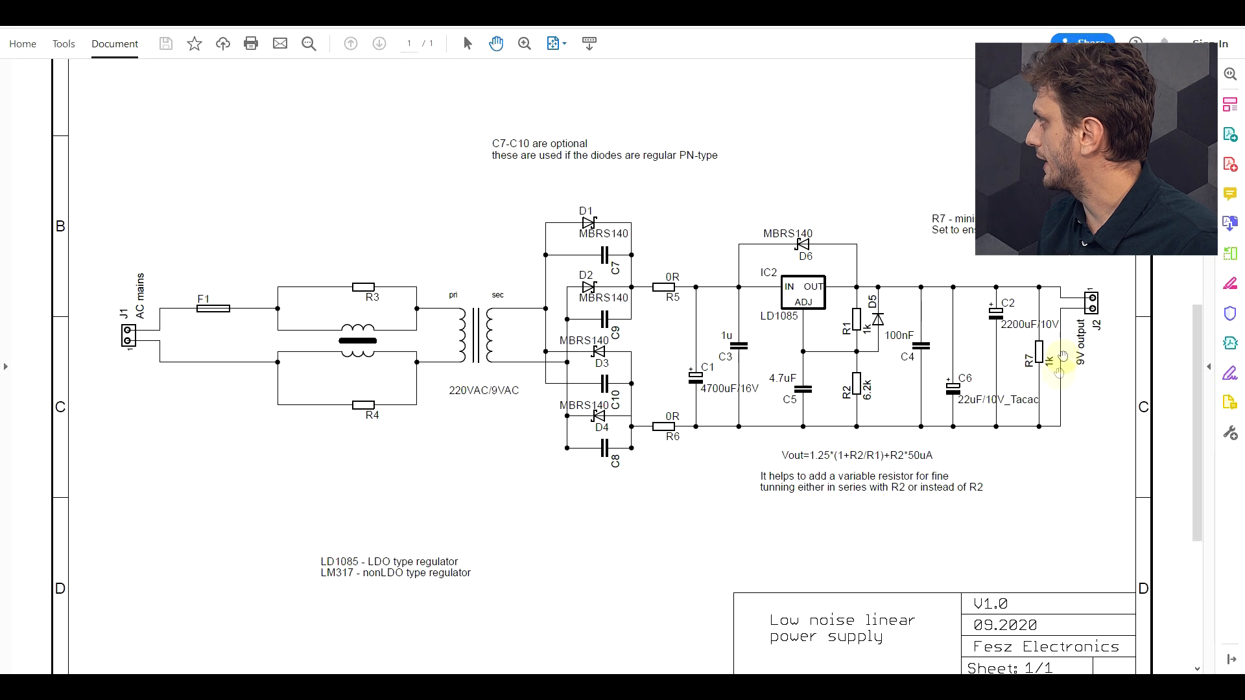
mouse_move(1059, 374)
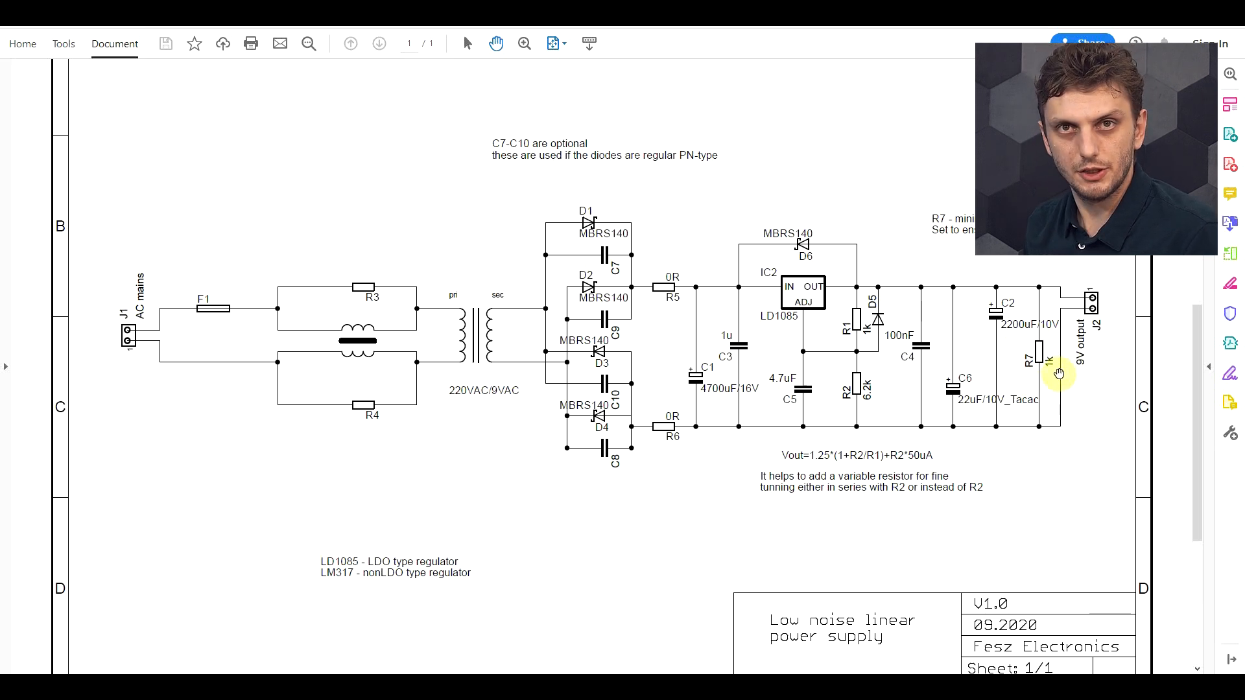
mouse_move(800, 467)
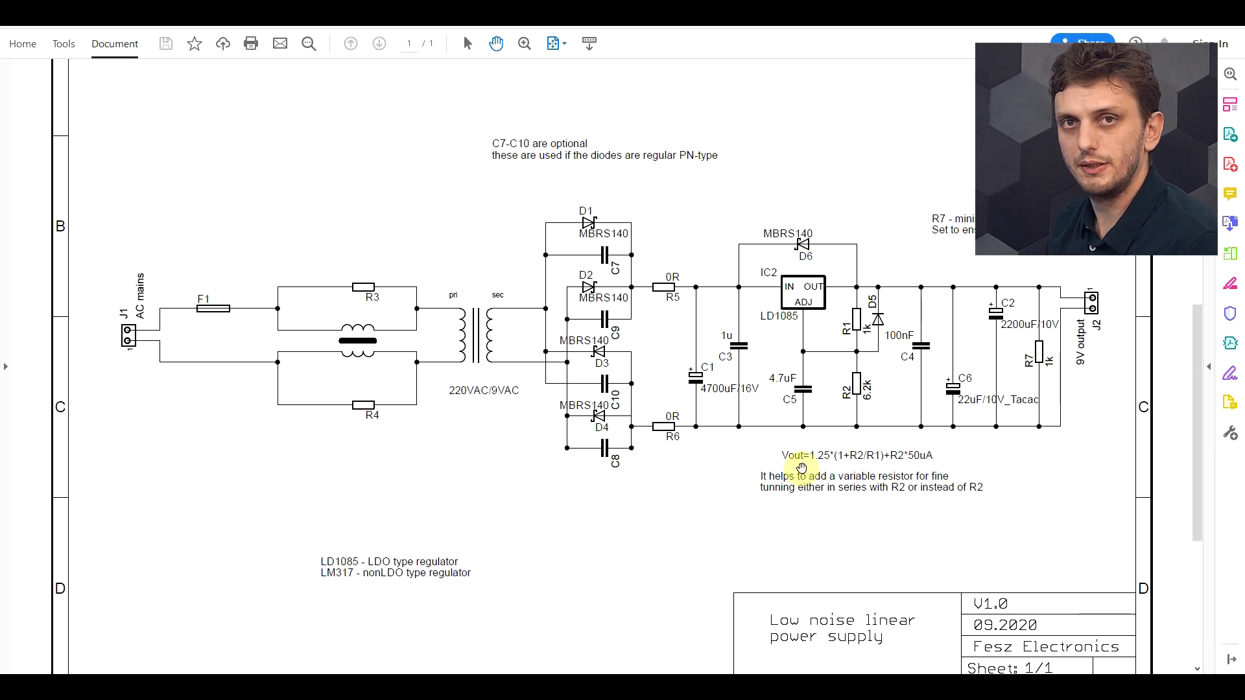
mouse_move(353, 397)
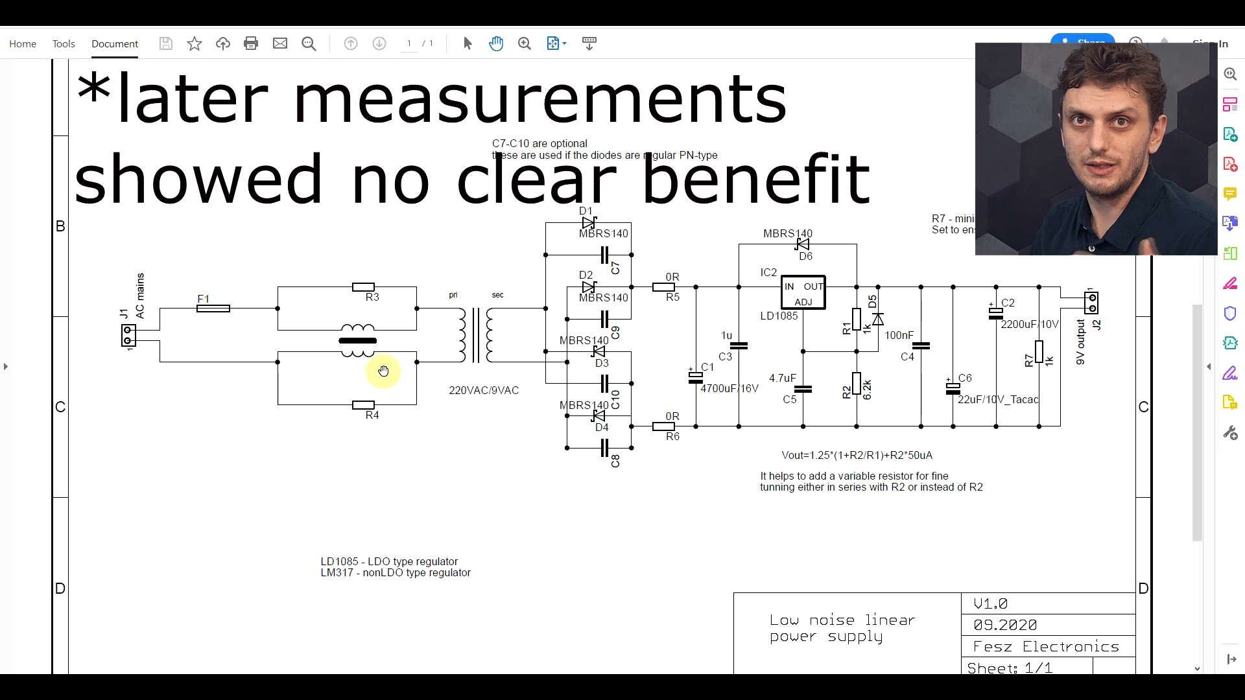
Scroll the schematic toward the diode bridge, C7–C10 and LD1085 regulator area
scroll("down", 3)
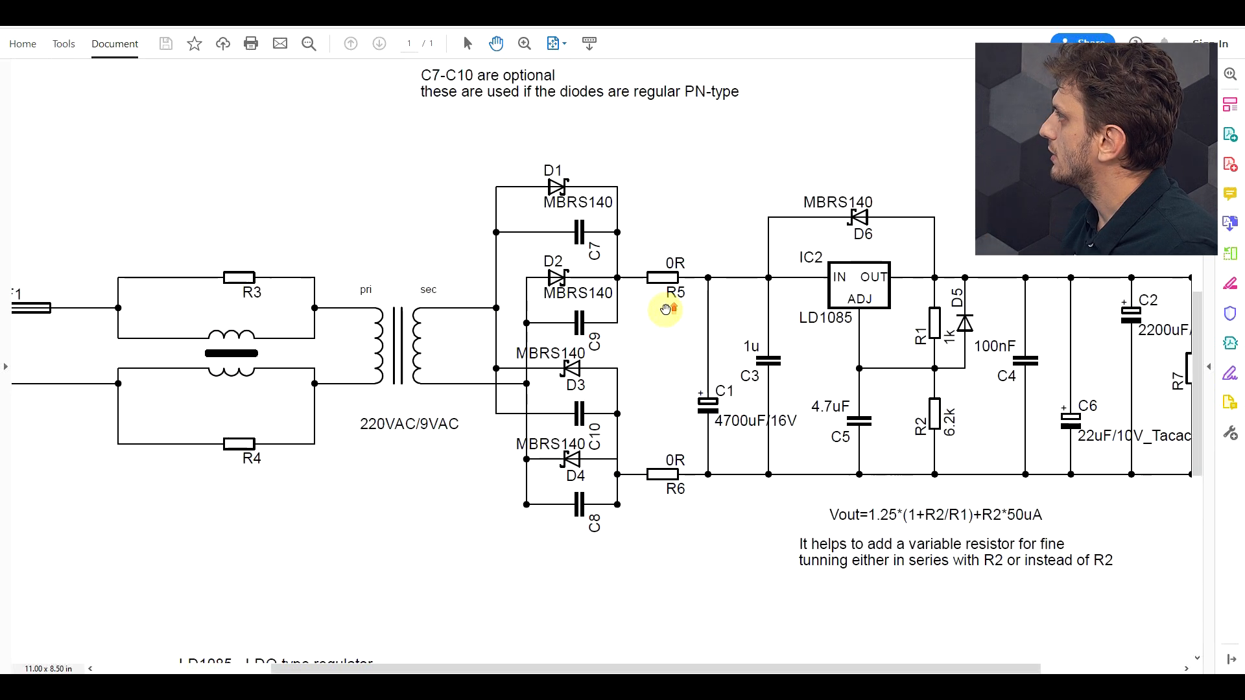
mouse_move(661, 365)
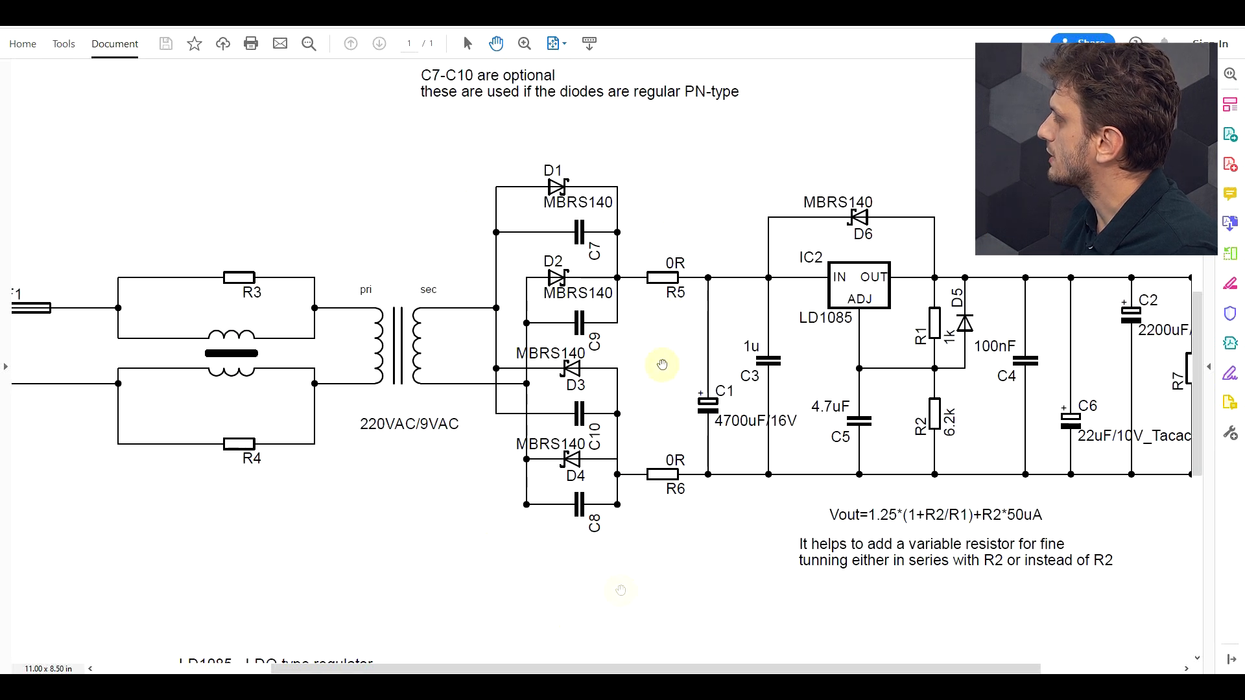
mouse_move(613, 230)
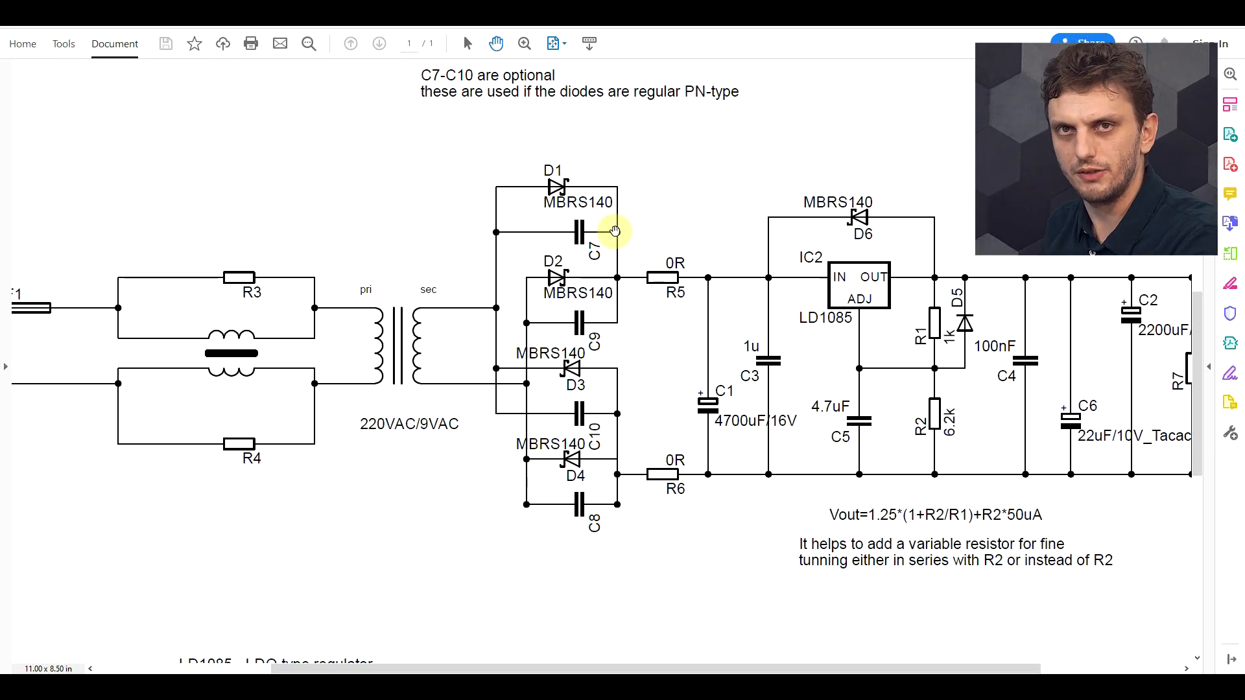
scroll("down", 3)
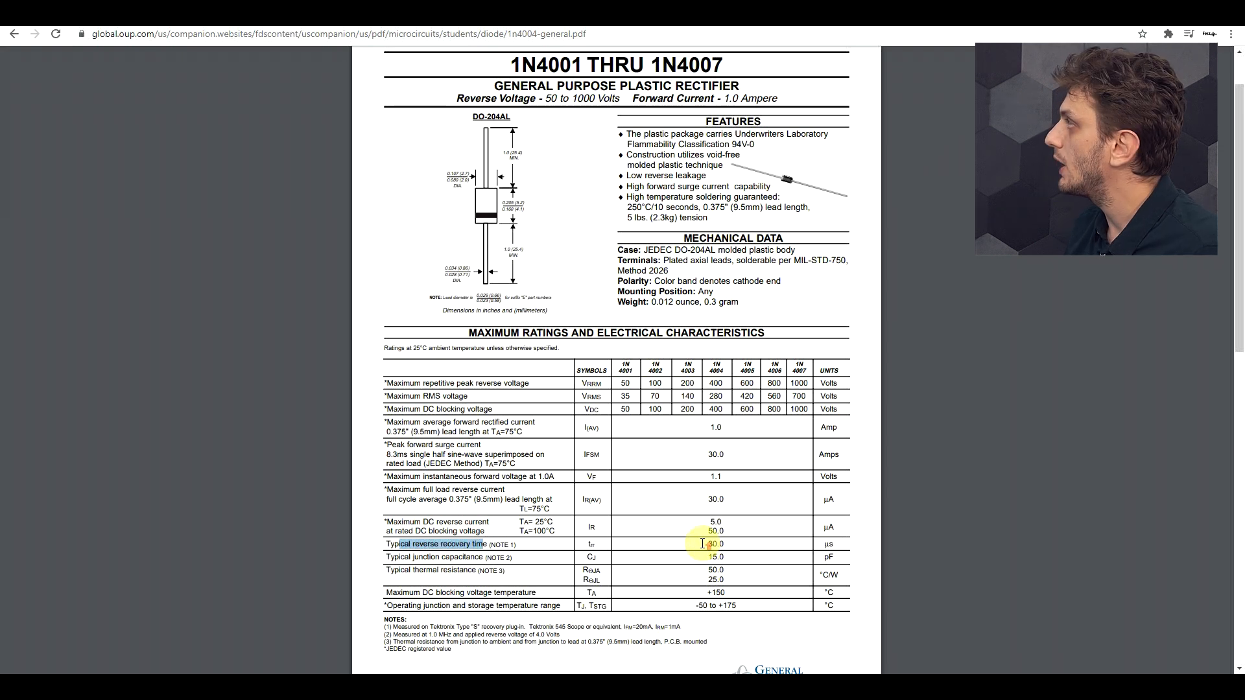
Scroll through the 1N4004 datasheet's maximum ratings and electrical characteristics table
scroll("up", 3)
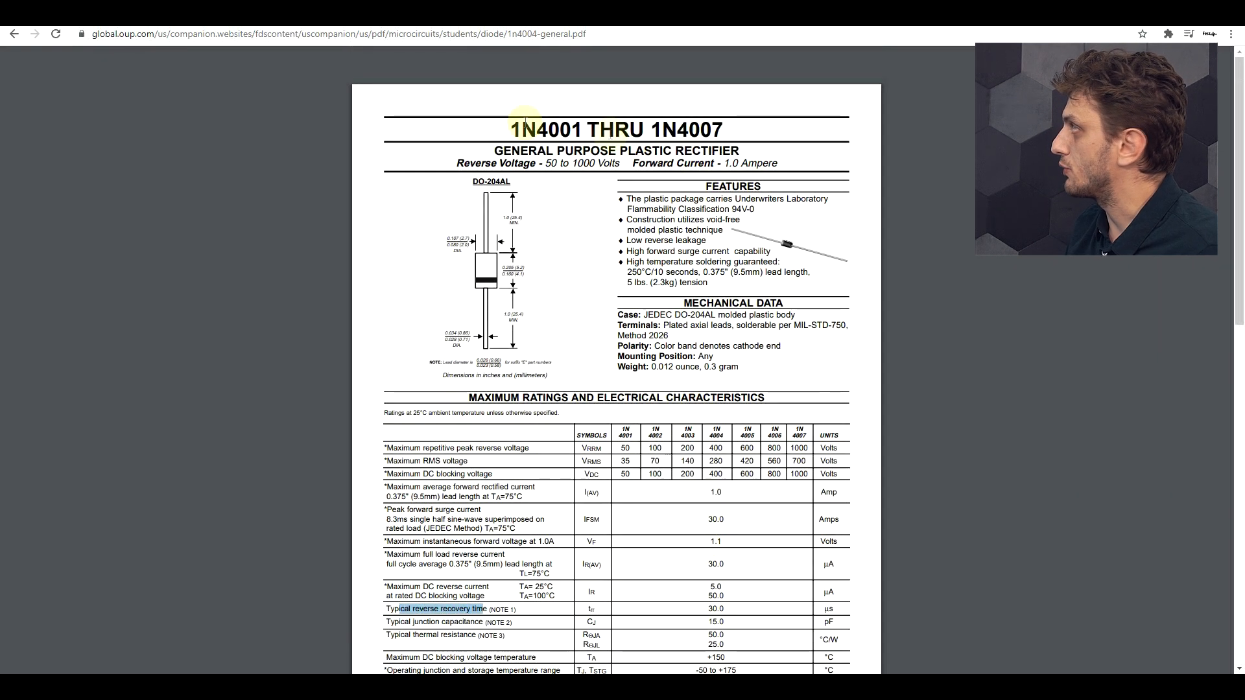
scroll("down", 3)
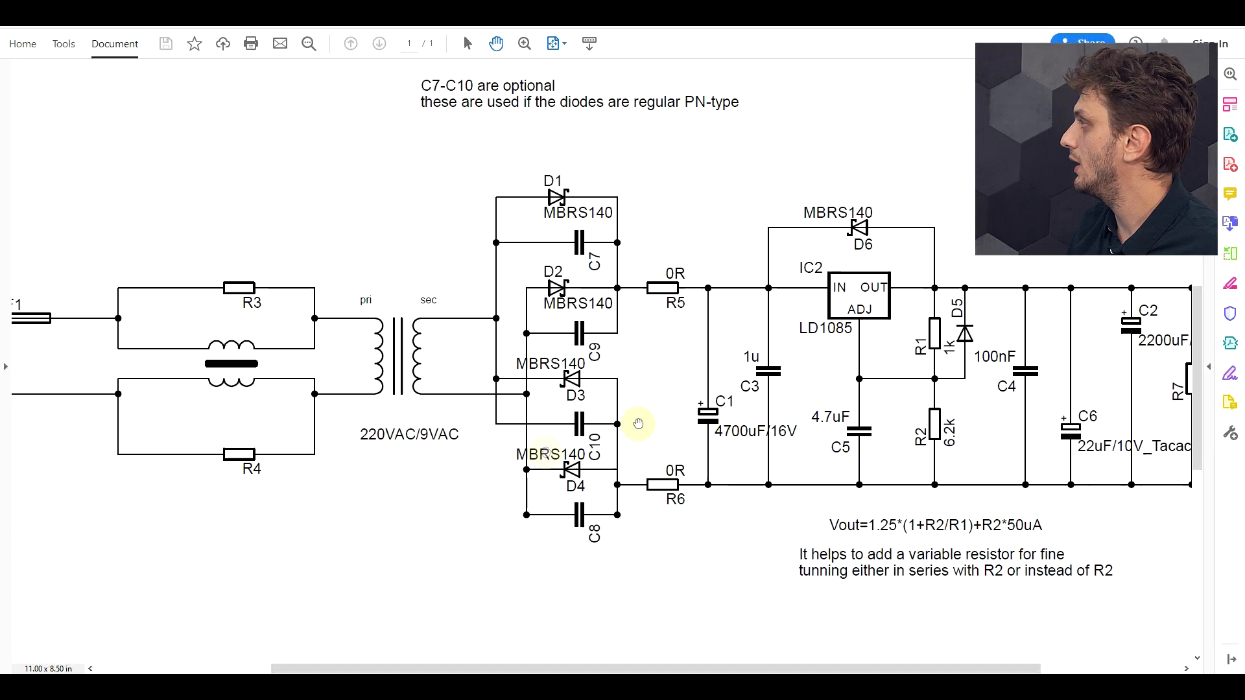
mouse_move(521, 429)
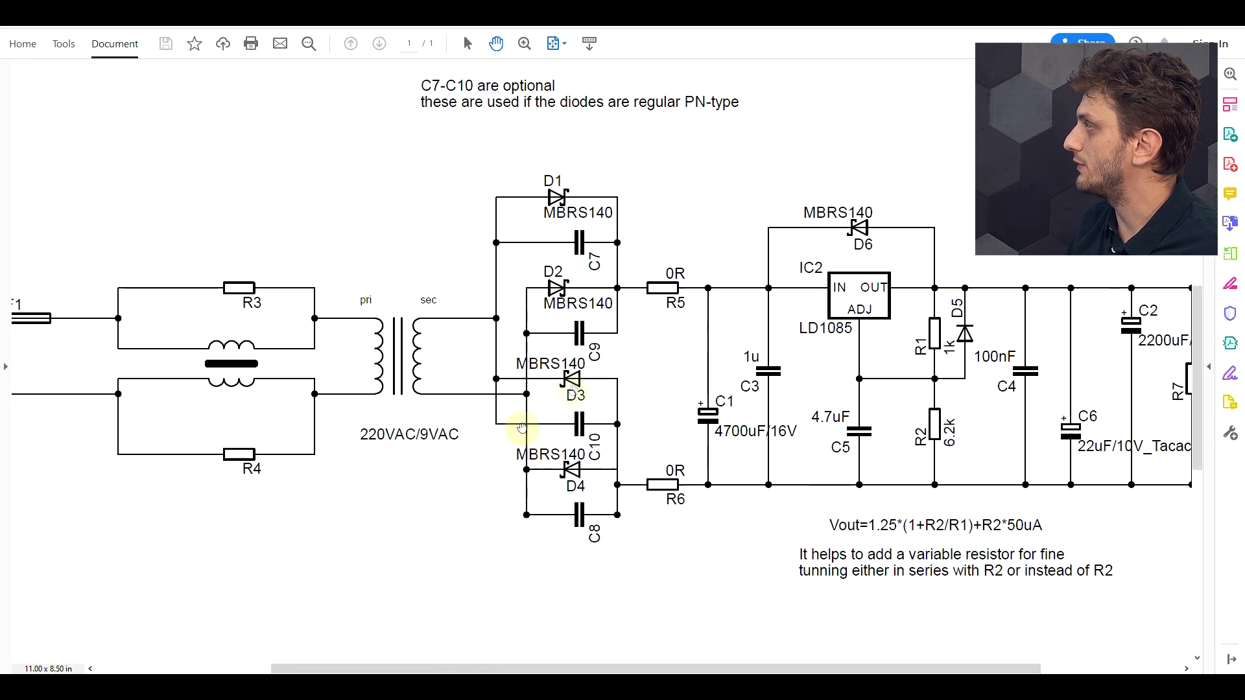
mouse_move(603, 537)
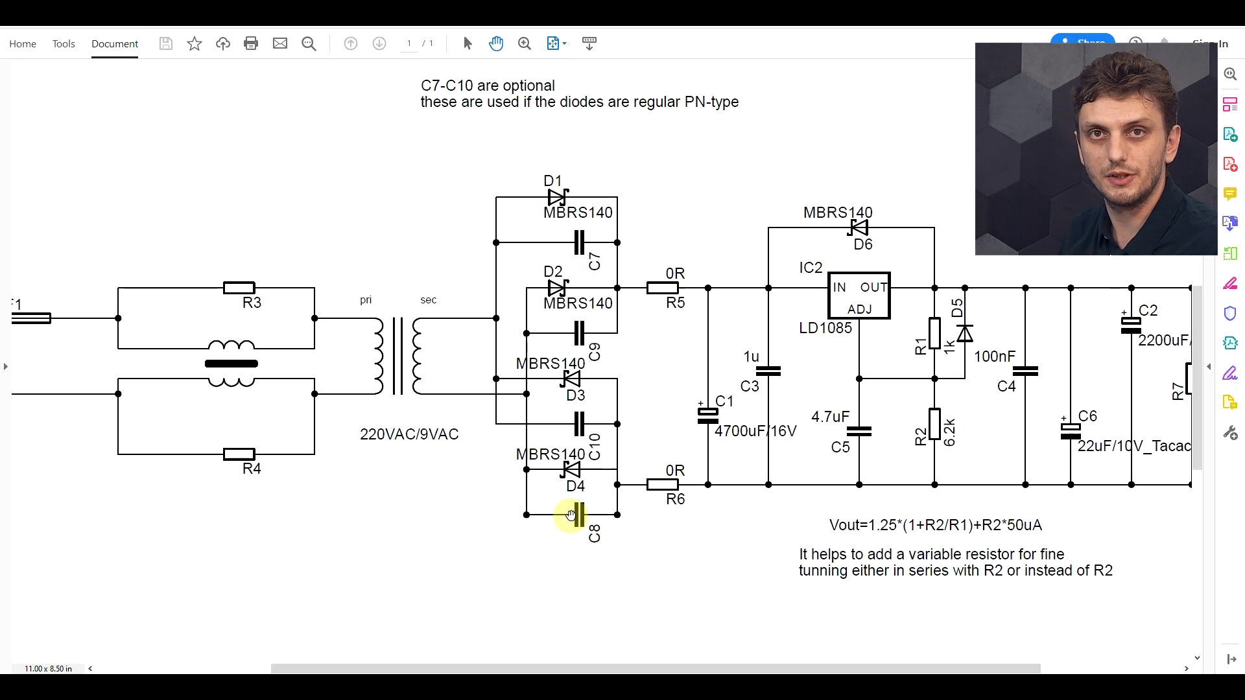
mouse_move(614, 520)
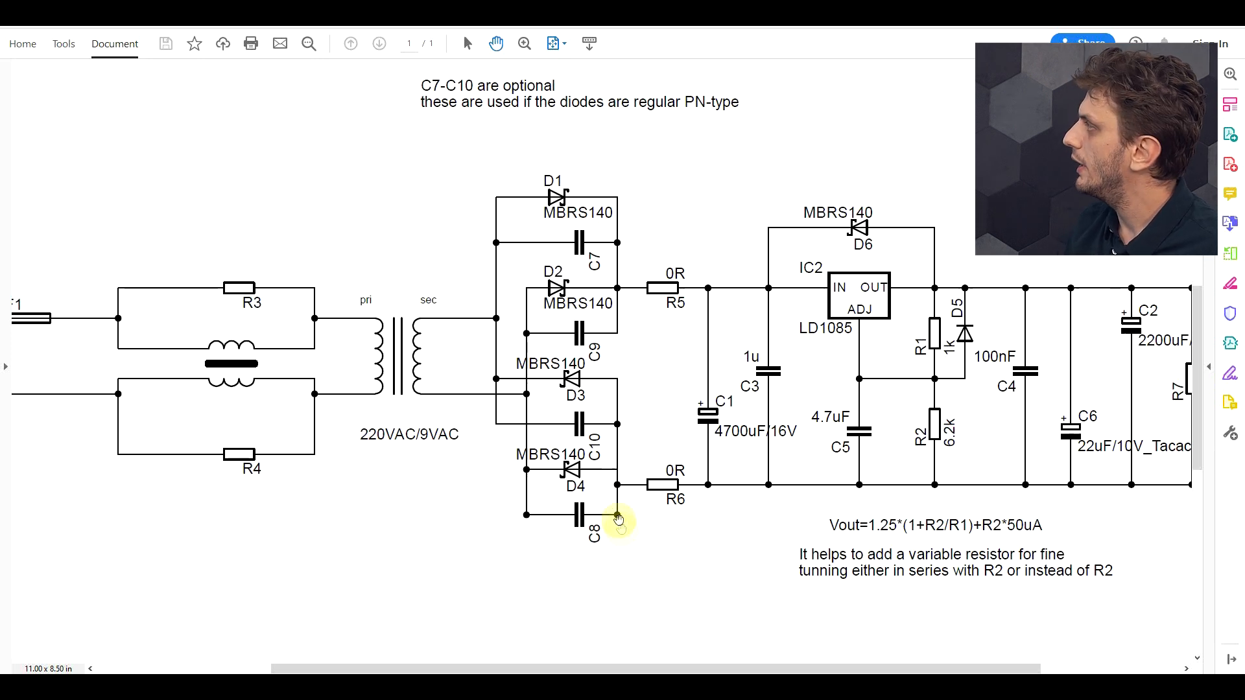
mouse_move(513, 540)
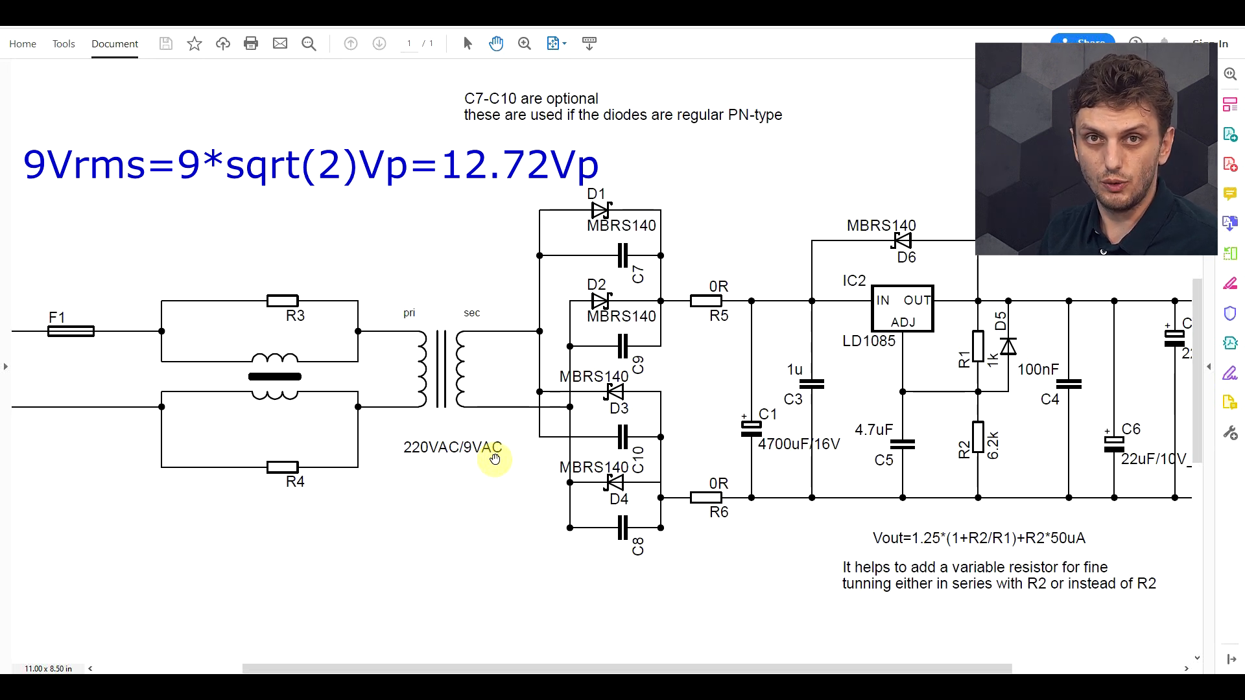
mouse_move(569, 425)
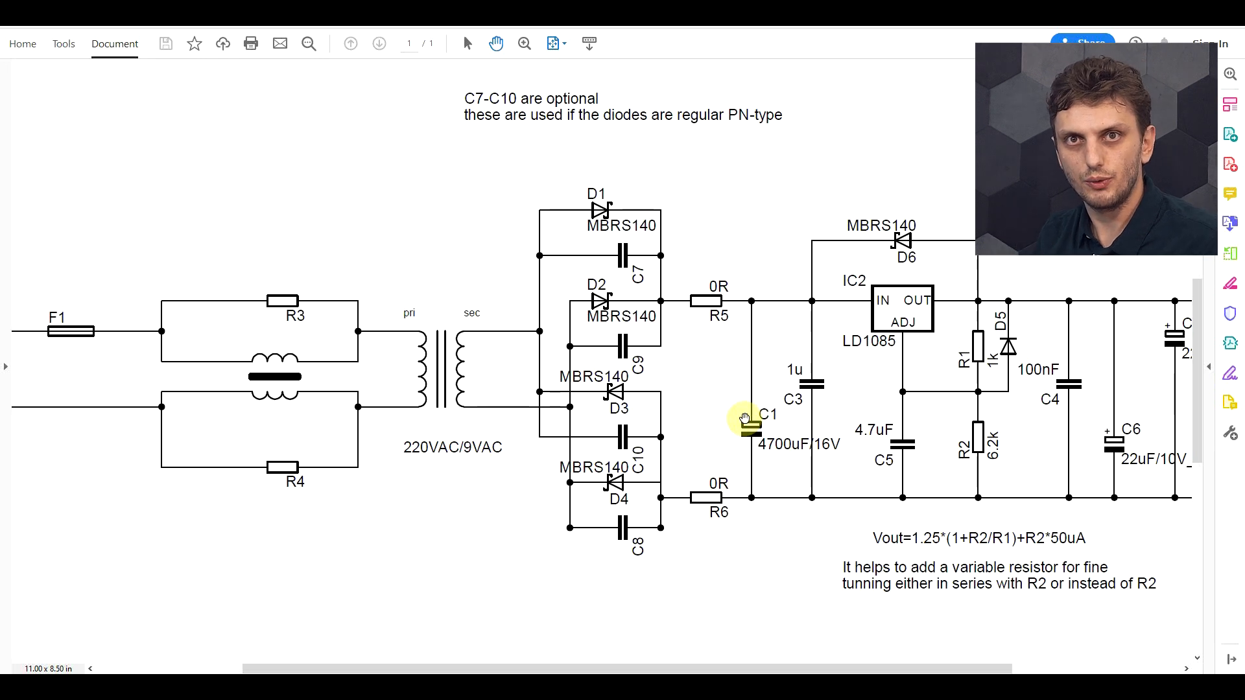
mouse_move(689, 386)
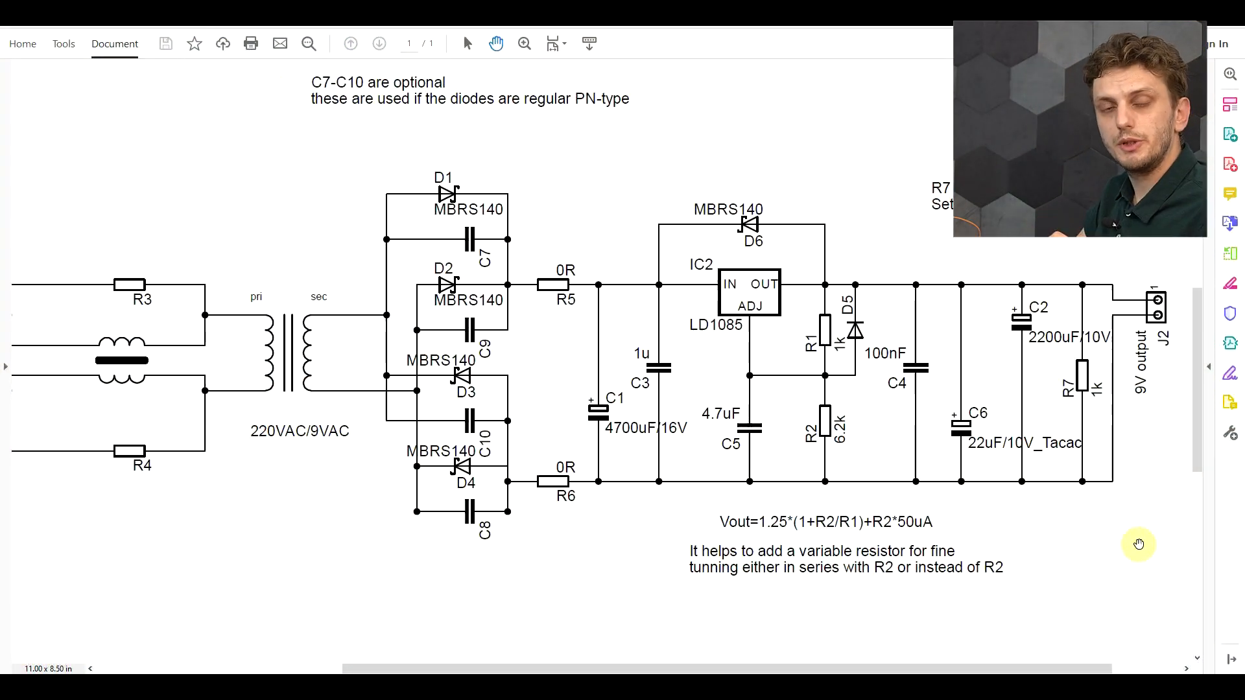
mouse_move(888, 444)
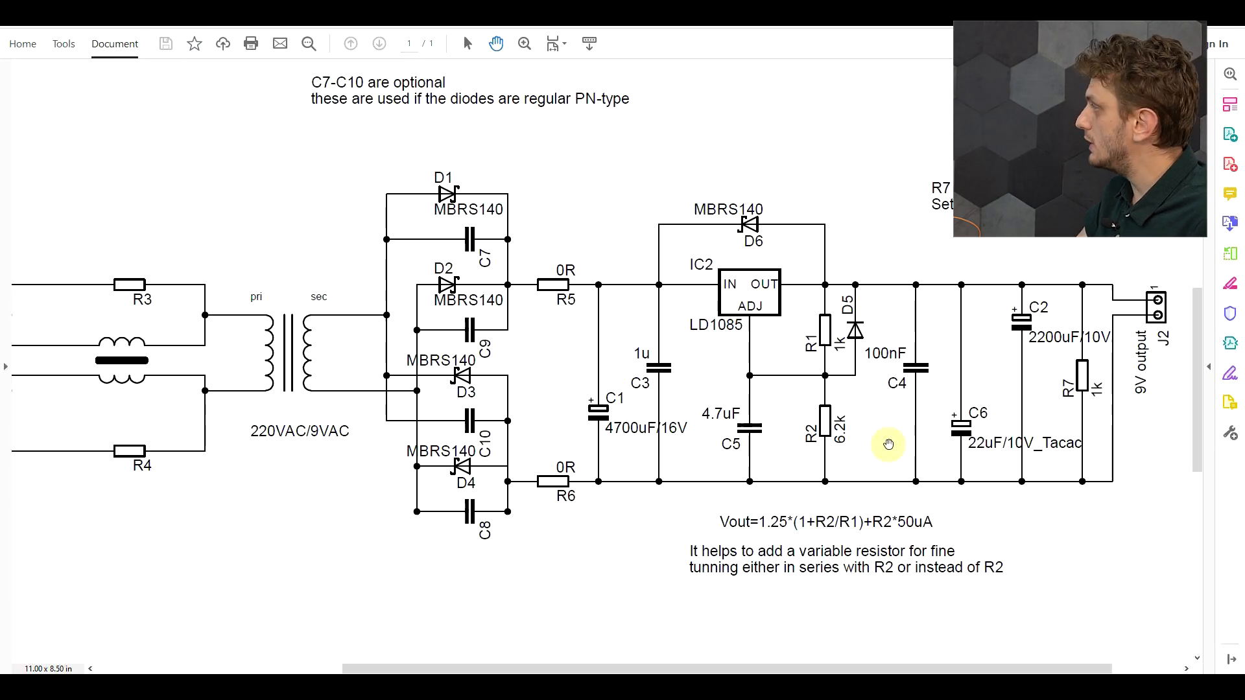
mouse_move(838, 338)
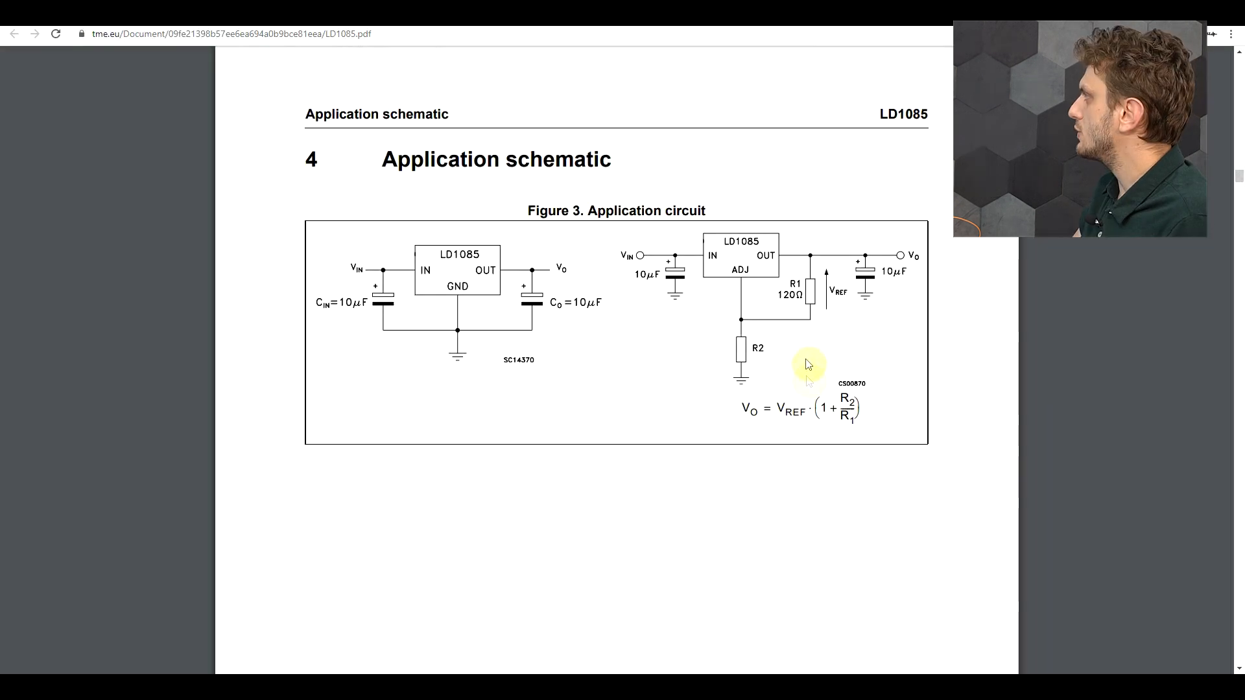
mouse_move(804, 354)
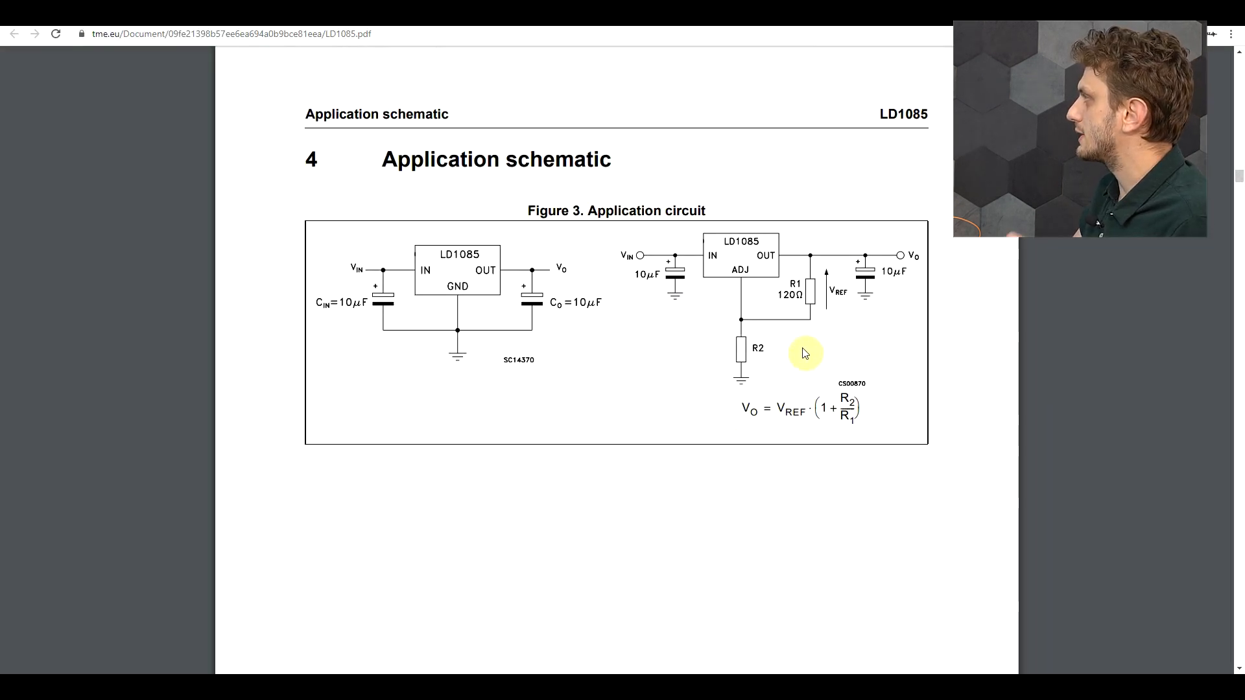
mouse_move(905, 139)
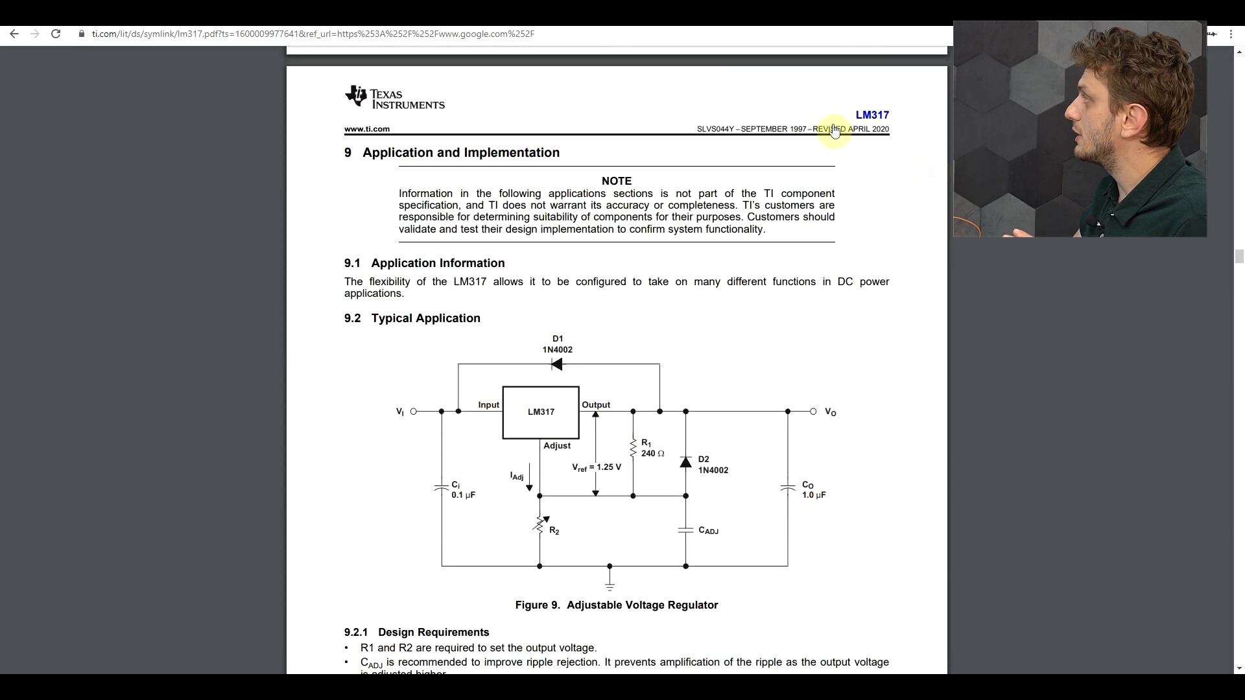
Scroll the LM317 datasheet to section 9.2 Typical Application, Figure 9 Adjustable Voltage Regulator
scroll("down", 3)
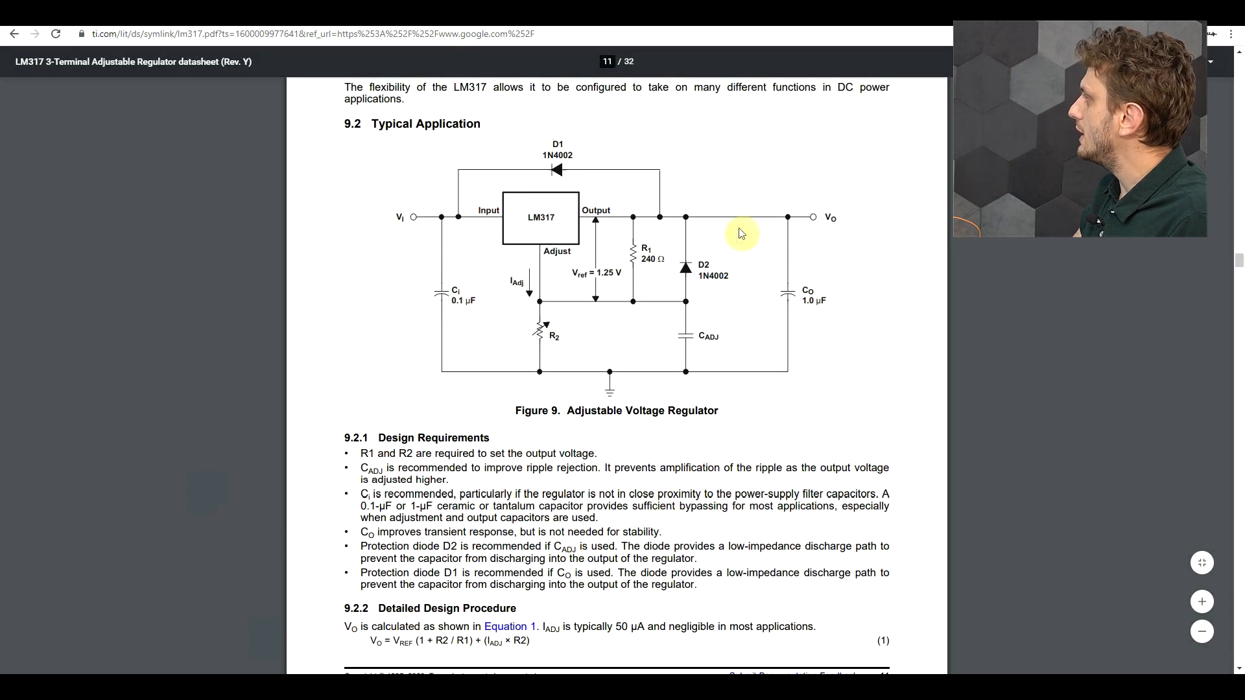
mouse_move(713, 349)
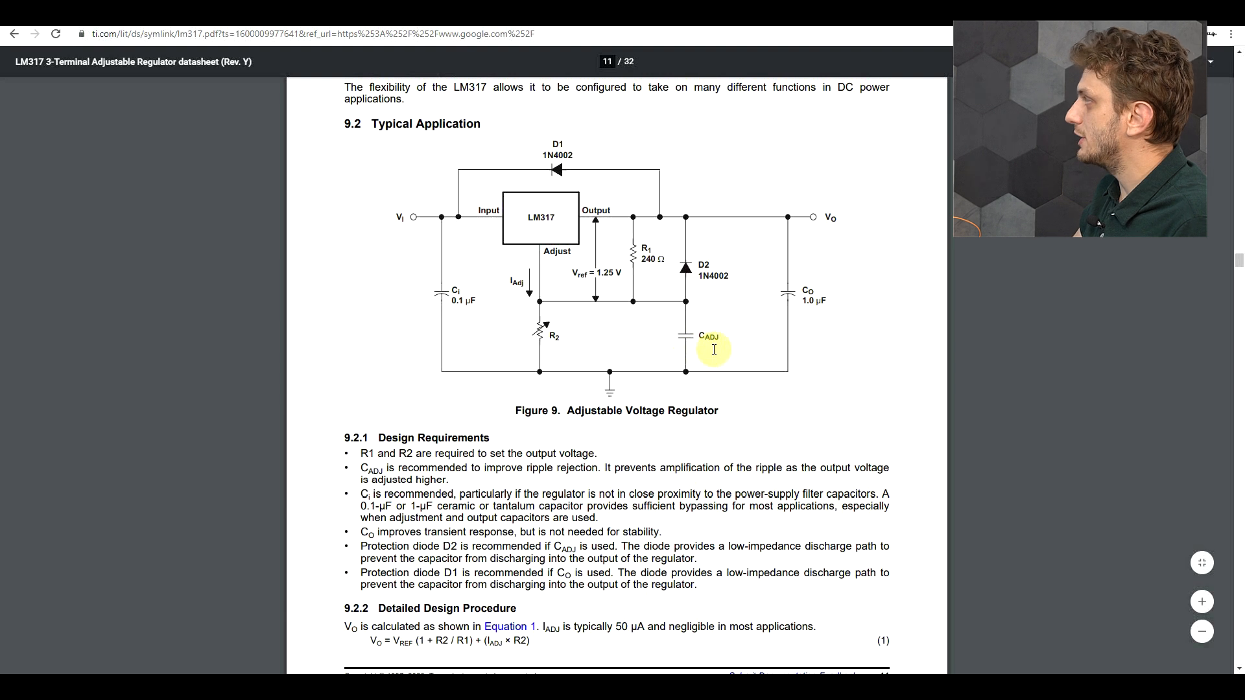
mouse_move(730, 241)
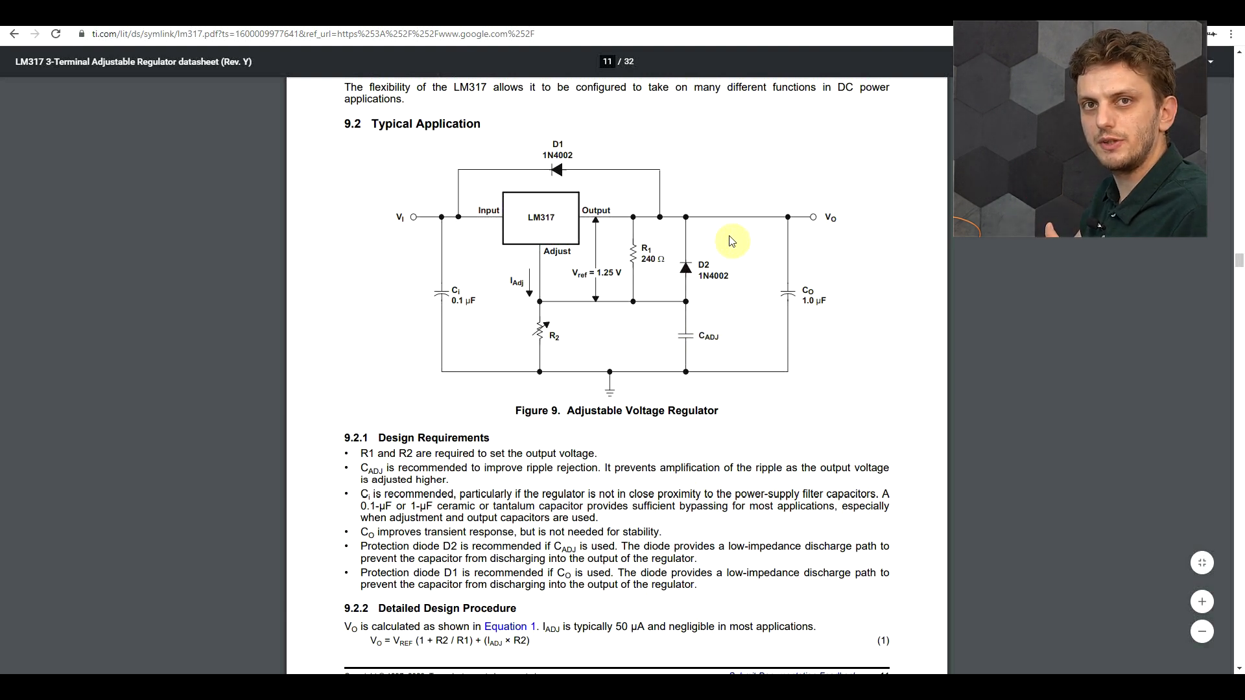
scroll("up", 3)
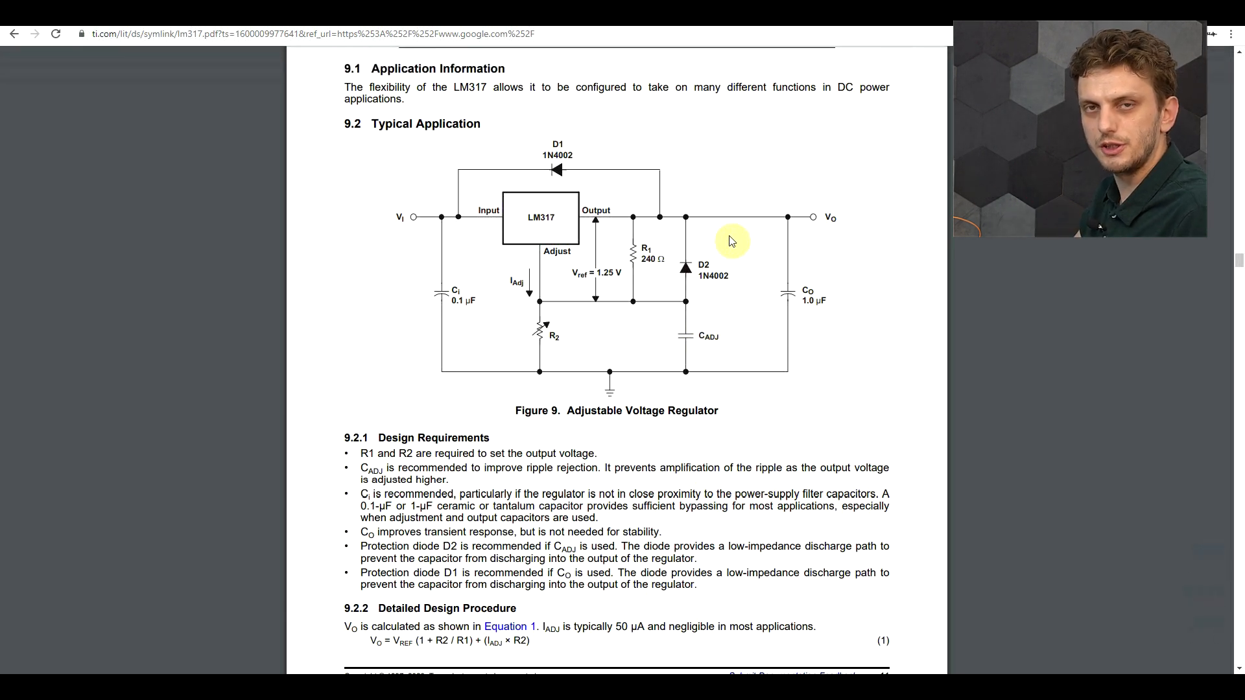
mouse_move(709, 314)
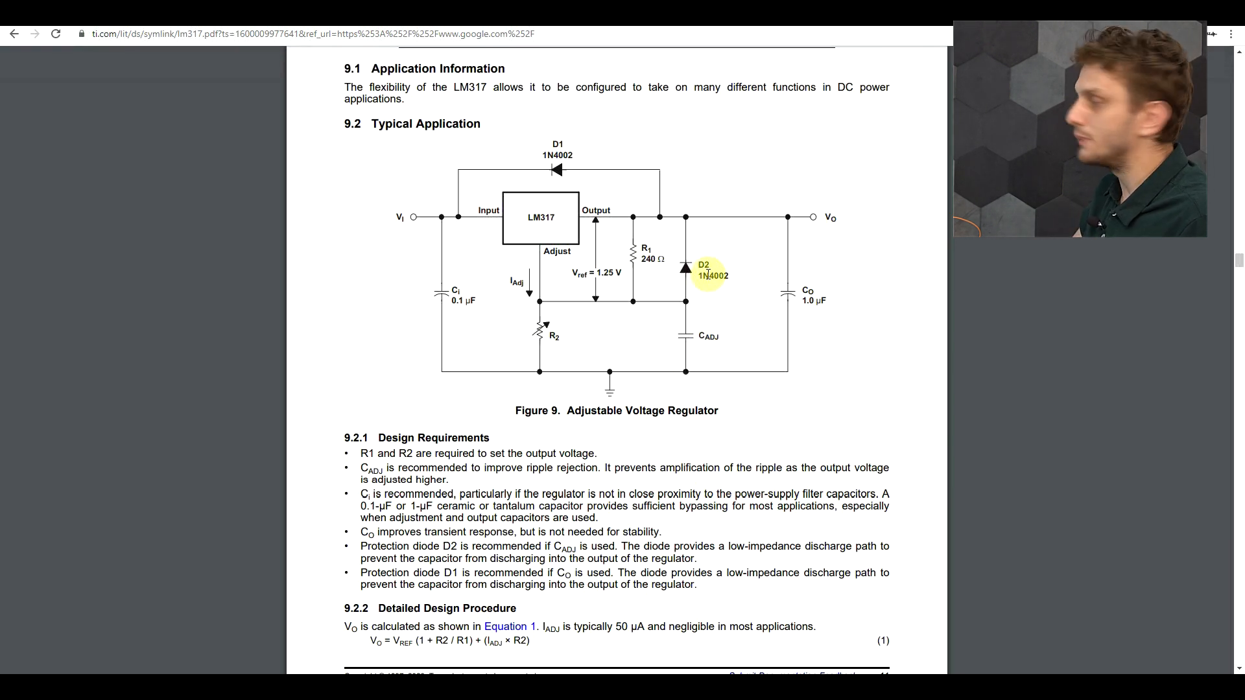
scroll("down", 3)
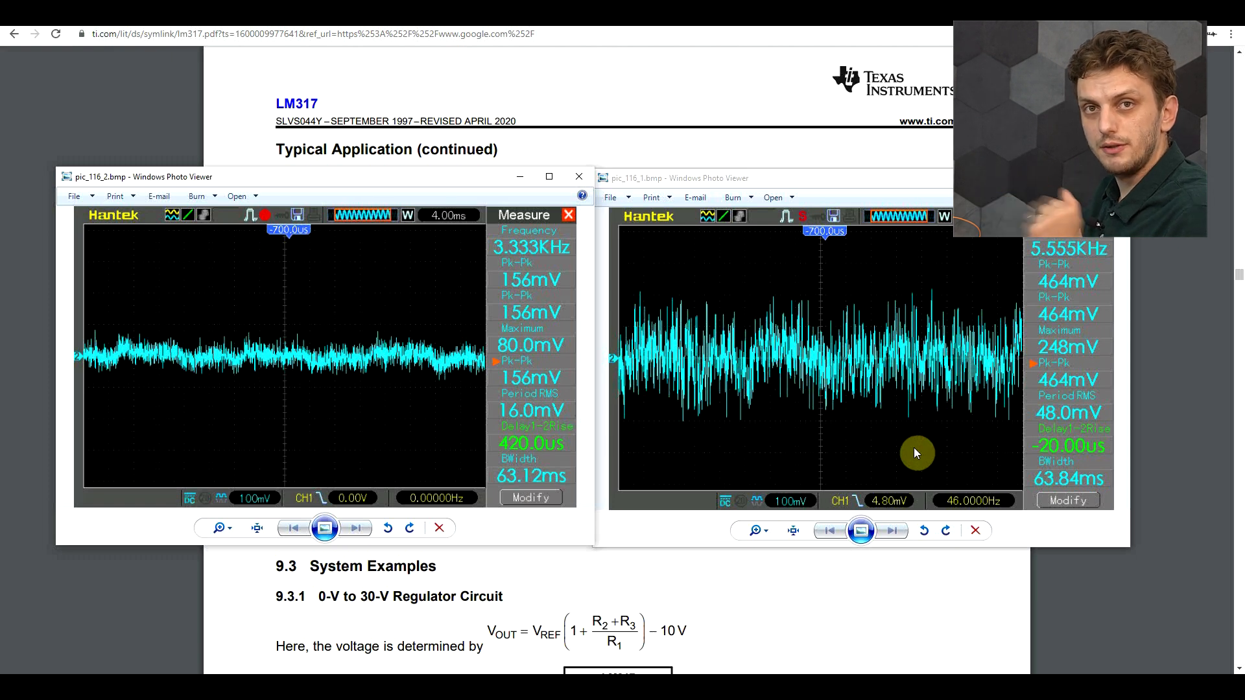
mouse_move(1192, 315)
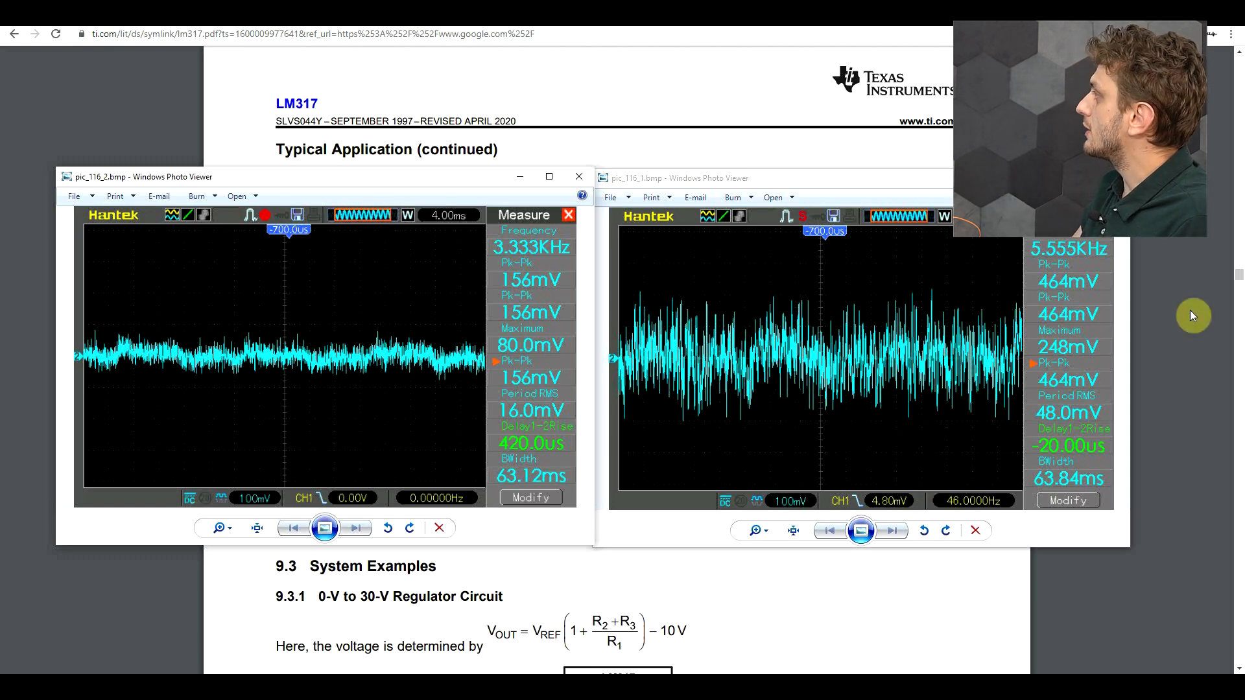
mouse_move(808, 444)
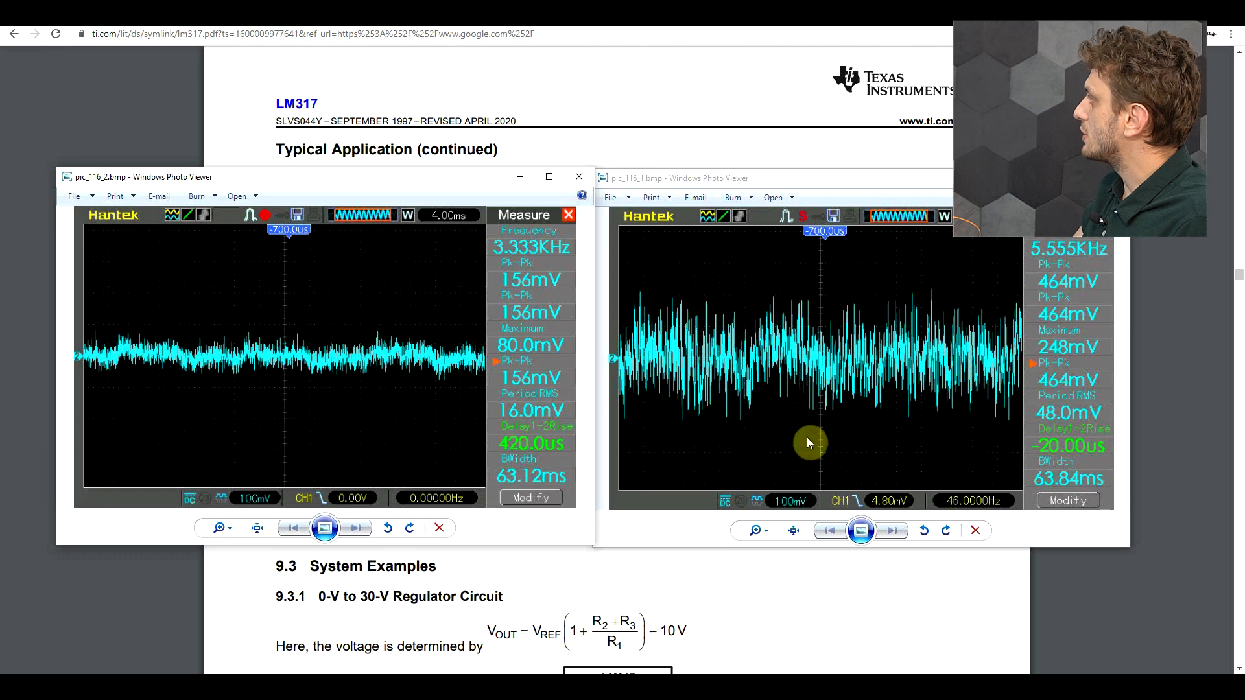
mouse_move(871, 457)
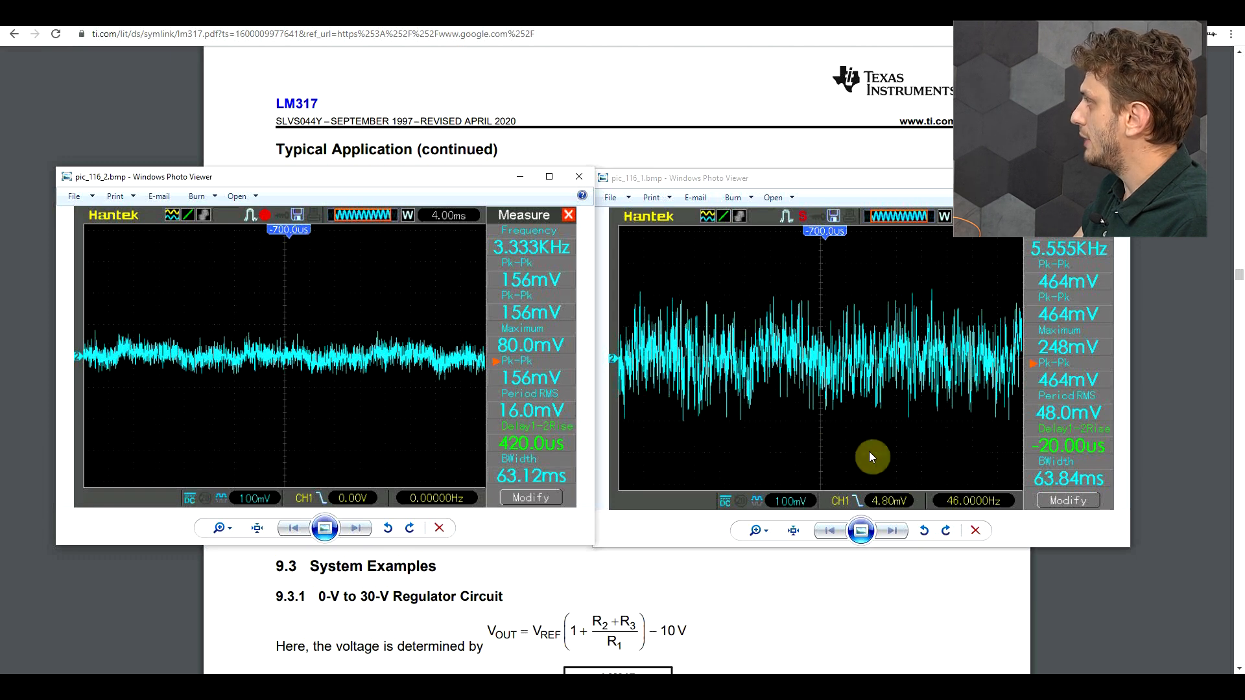
mouse_move(356, 420)
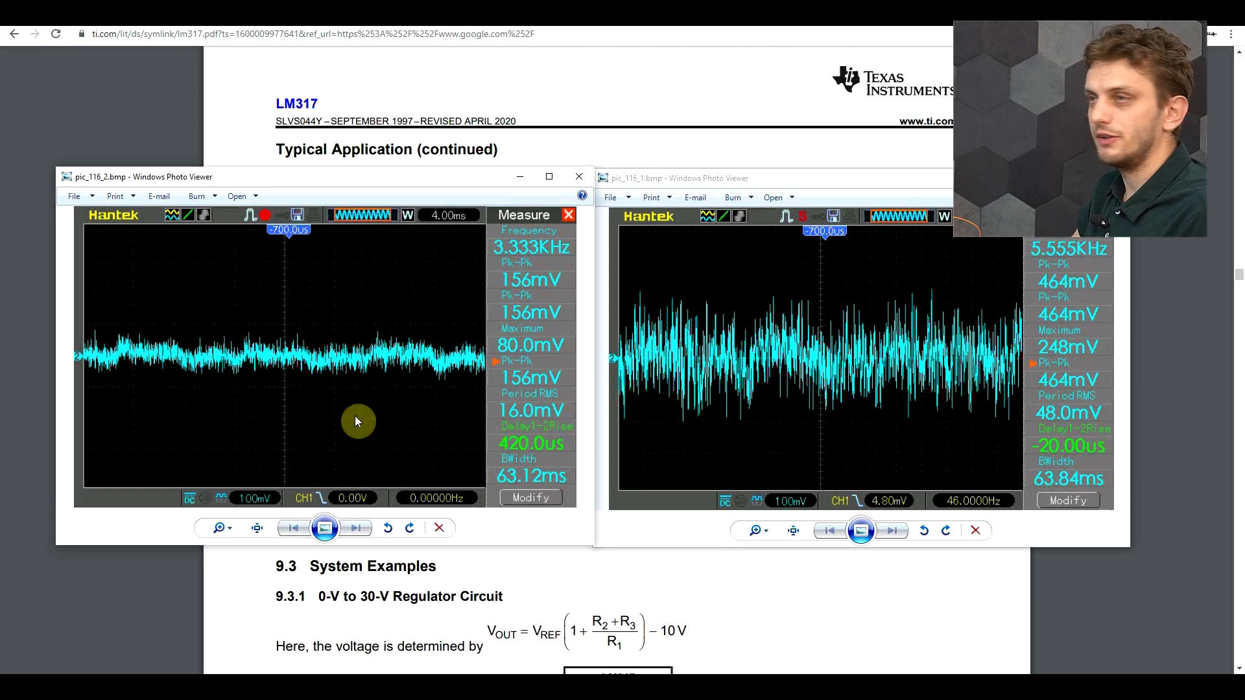